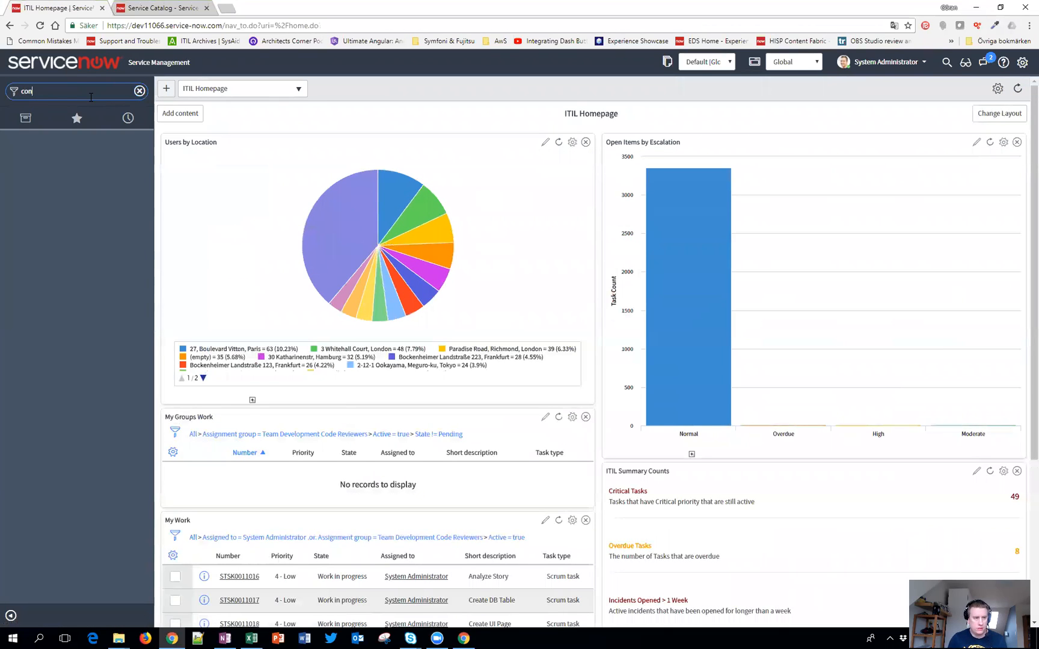
Open 'test content items göran' from the Content Items list under Catalog Definitions.
{"action": "type", "text": "content item"}
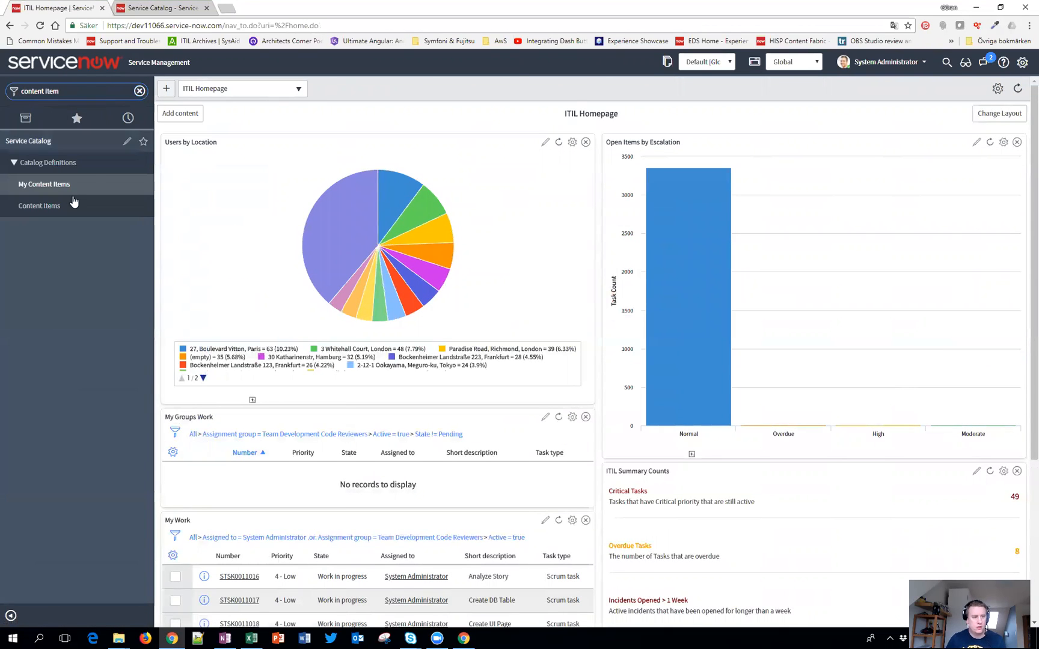
{"action": "left_click", "coordinate": [39, 206]}
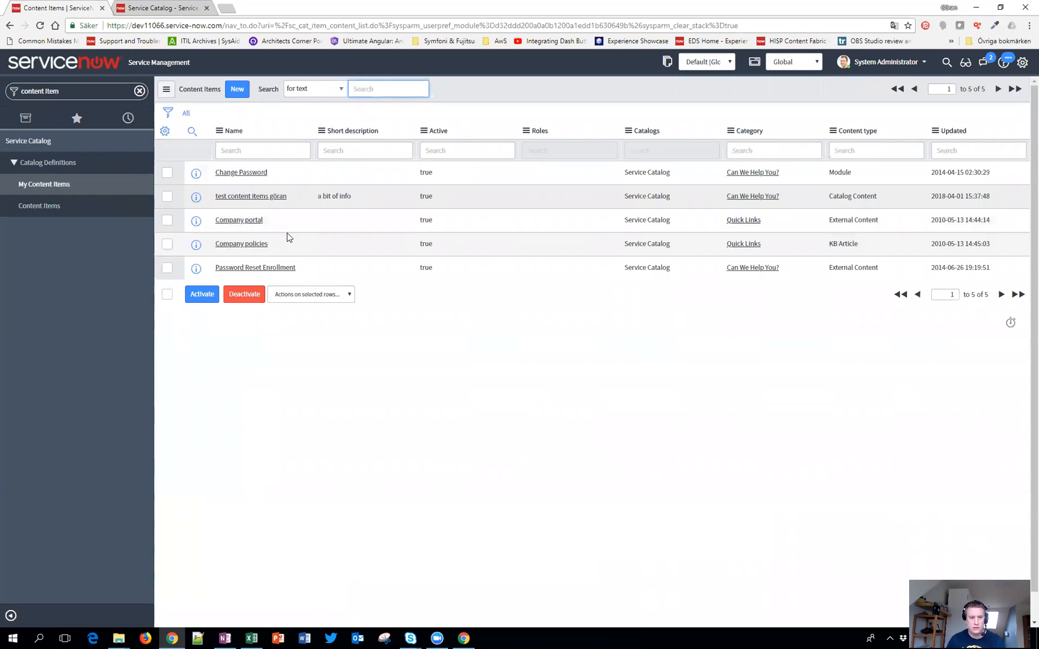
{"action": "left_click", "coordinate": [251, 196]}
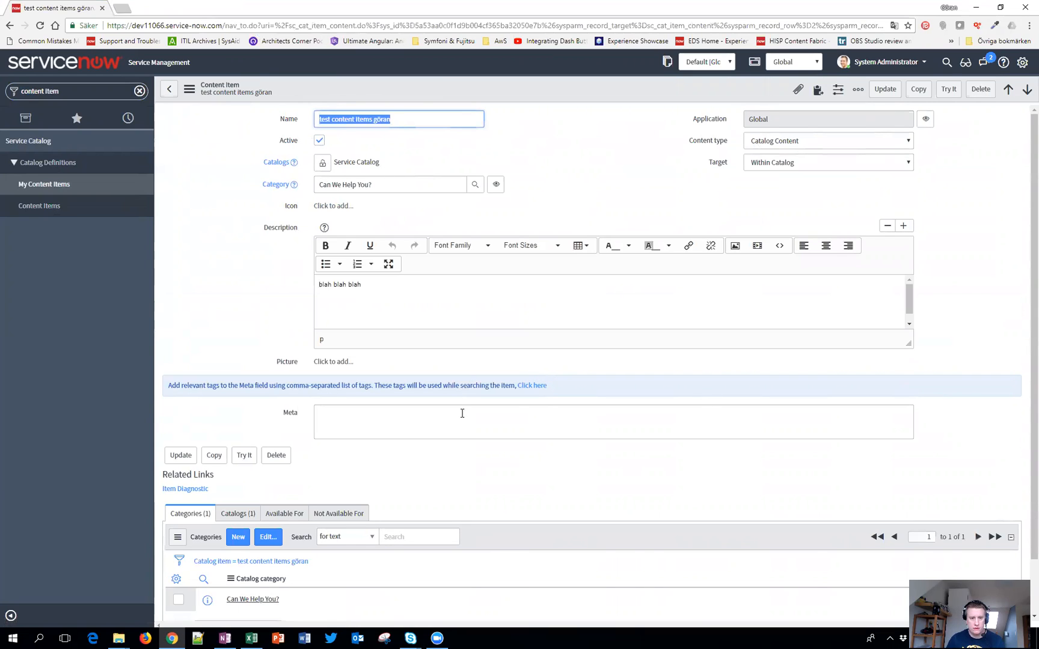
Browse the Service Portal catalog by category to the Can We Help You? category.
{"action": "left_click", "coordinate": [495, 184]}
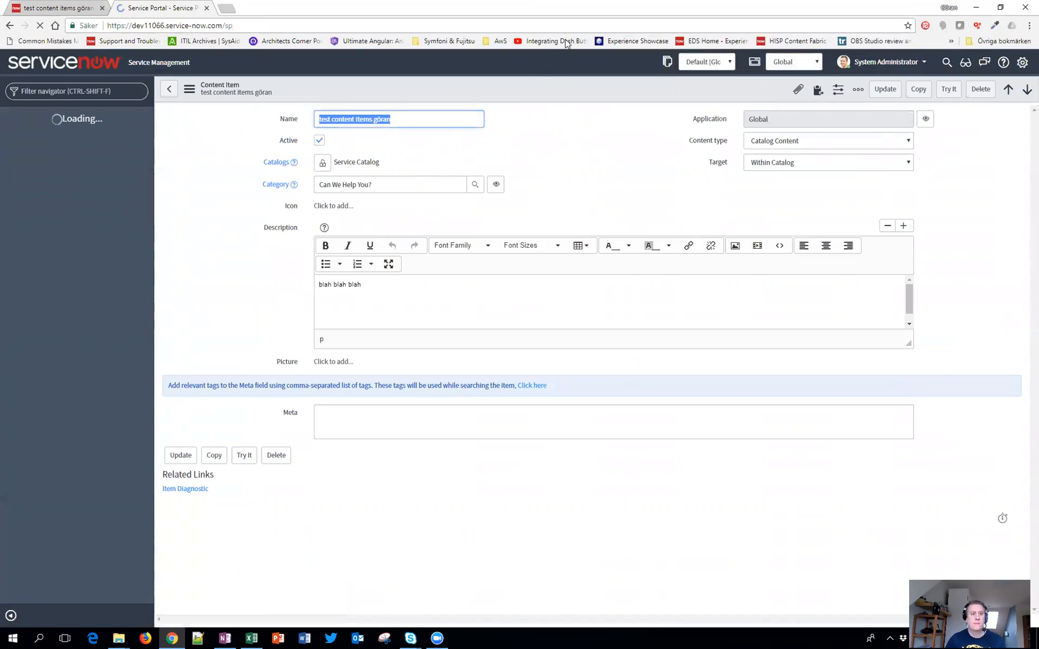
{"action": "mouse_move", "coordinate": [590, 193]}
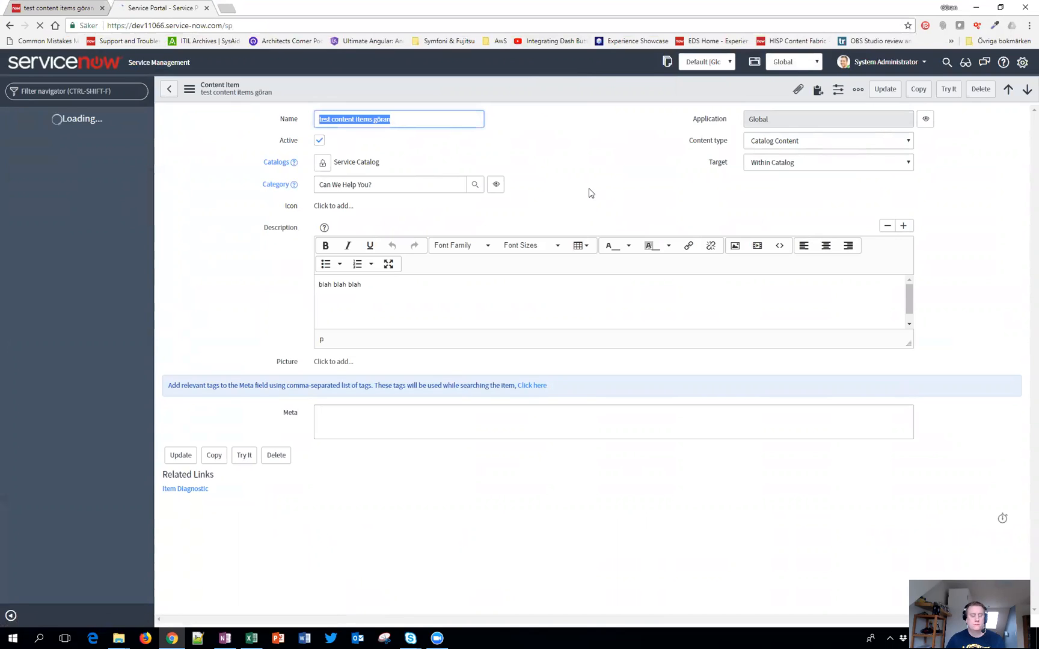
{"action": "left_click", "coordinate": [163, 7]}
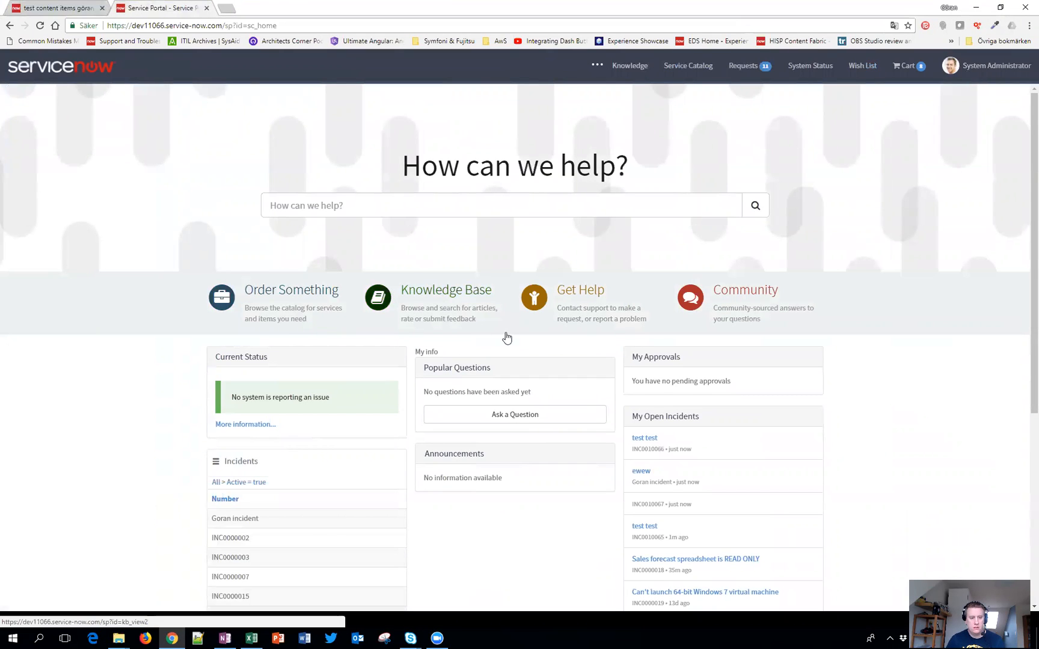
{"action": "left_click", "coordinate": [687, 65]}
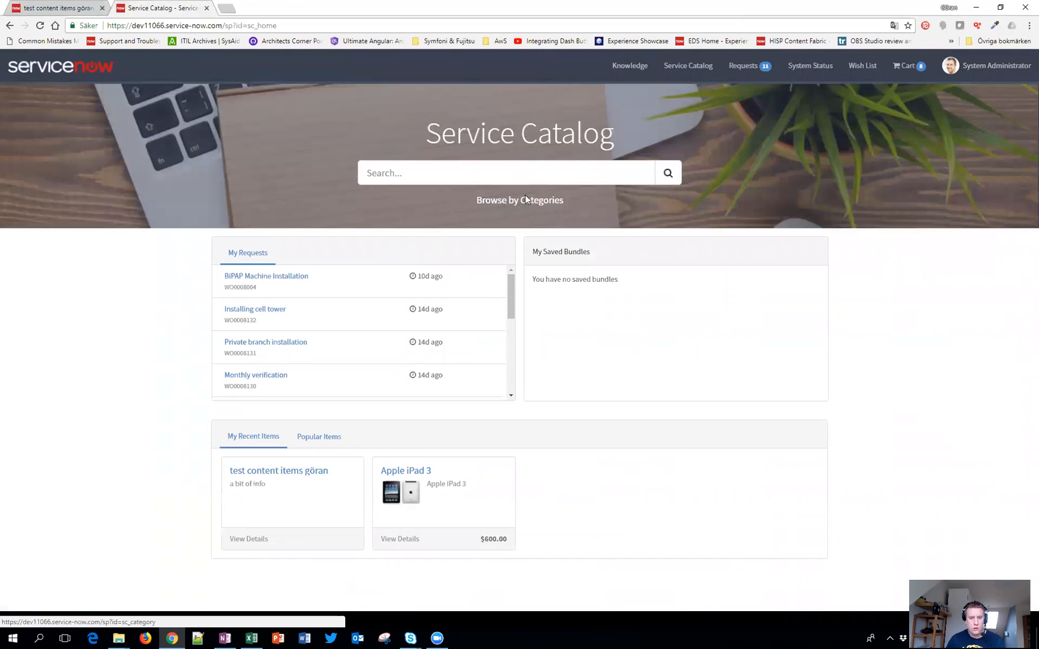
{"action": "left_click", "coordinate": [519, 200]}
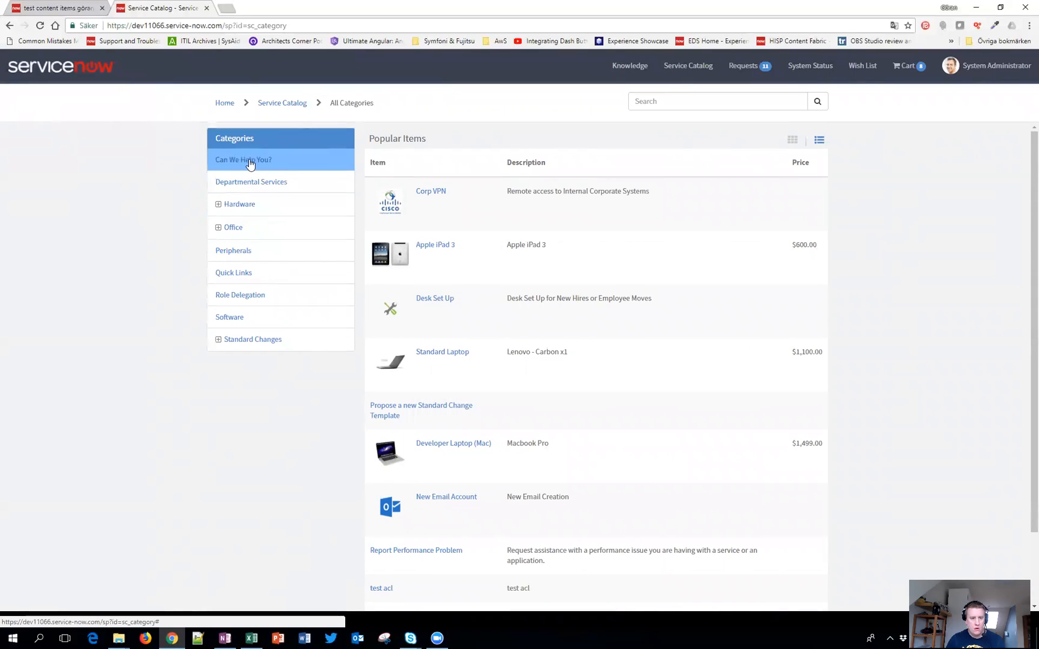
{"action": "left_click", "coordinate": [243, 160]}
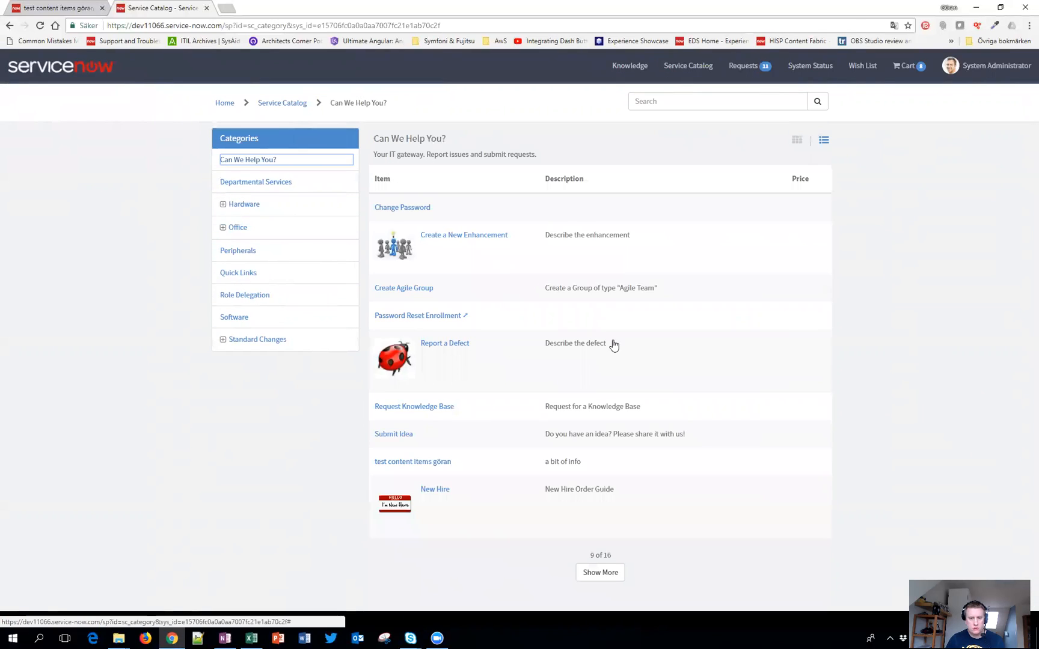
{"action": "mouse_move", "coordinate": [407, 462]}
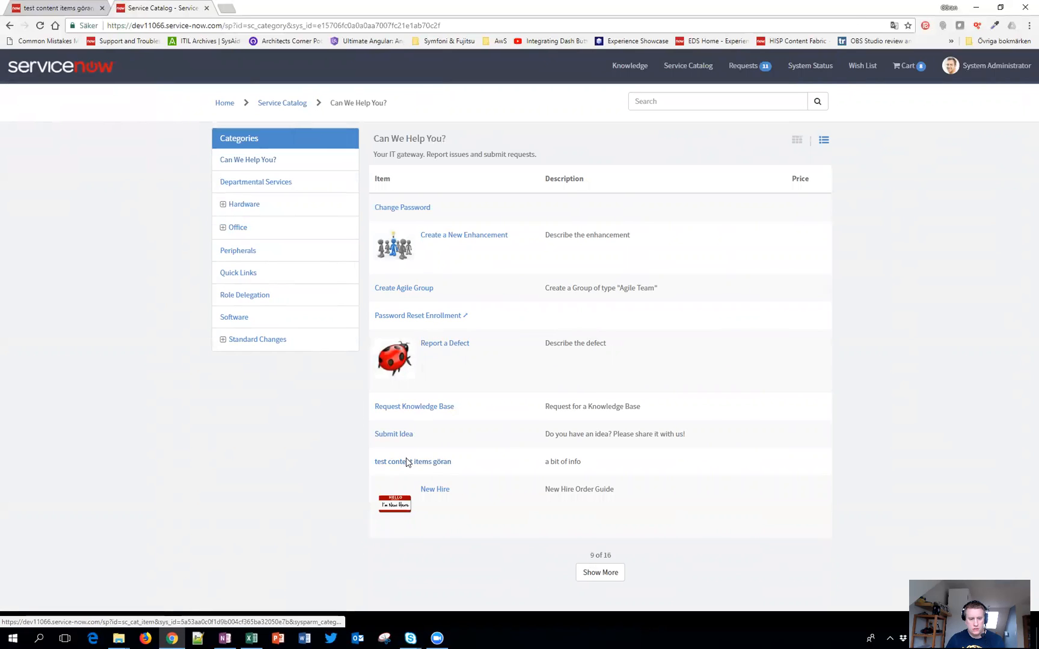
Open the 'test content items göran' catalog item page from the category list.
{"action": "left_click", "coordinate": [412, 462]}
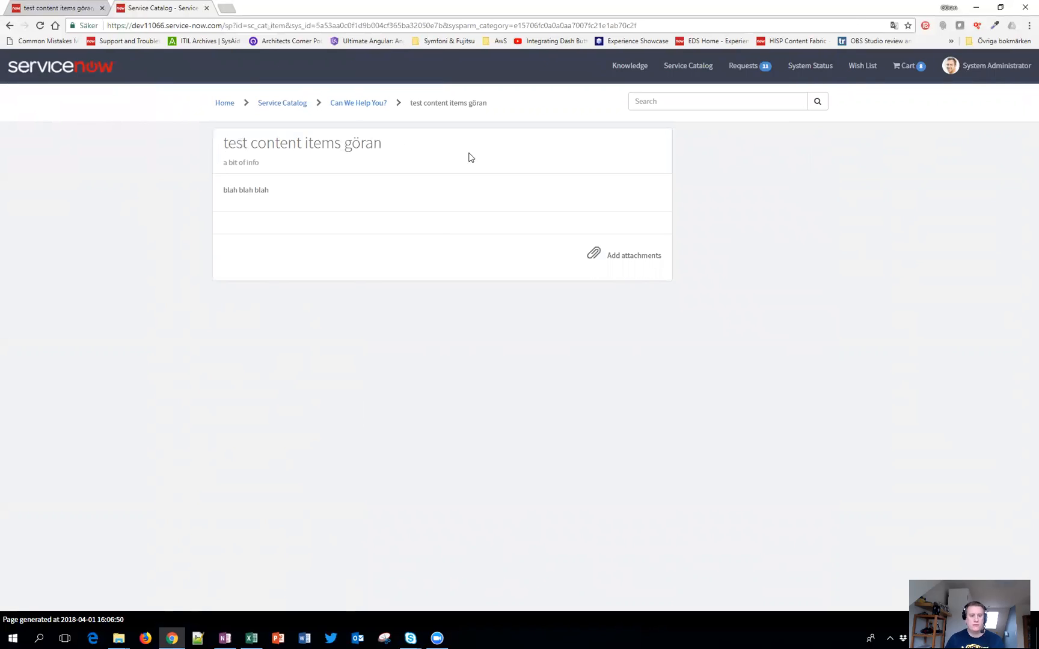
{"action": "mouse_move", "coordinate": [535, 262]}
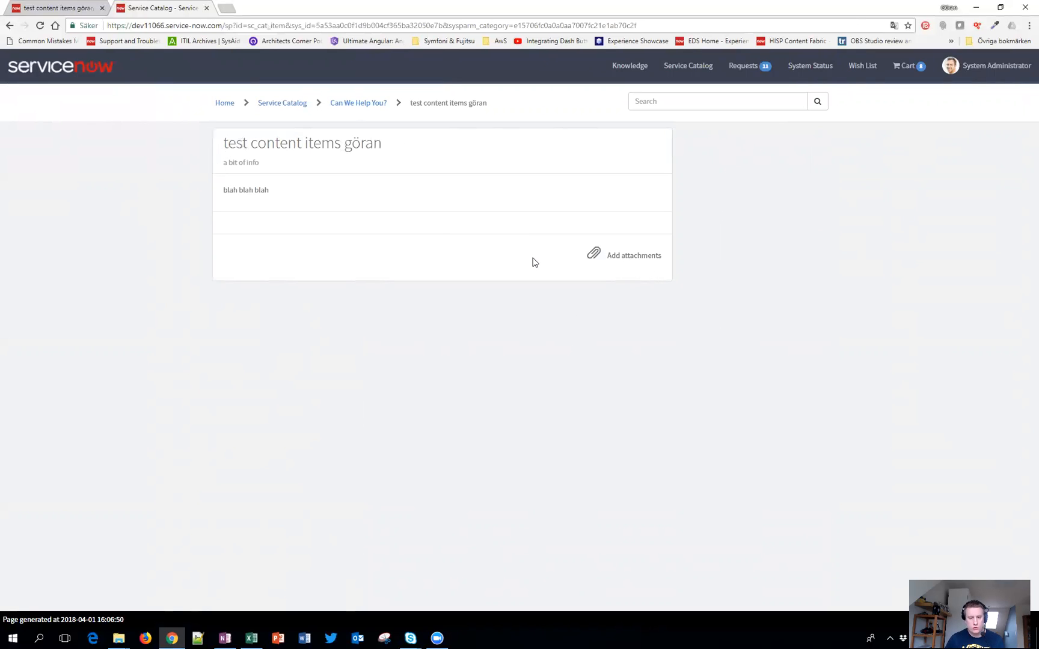
{"action": "mouse_move", "coordinate": [560, 339]}
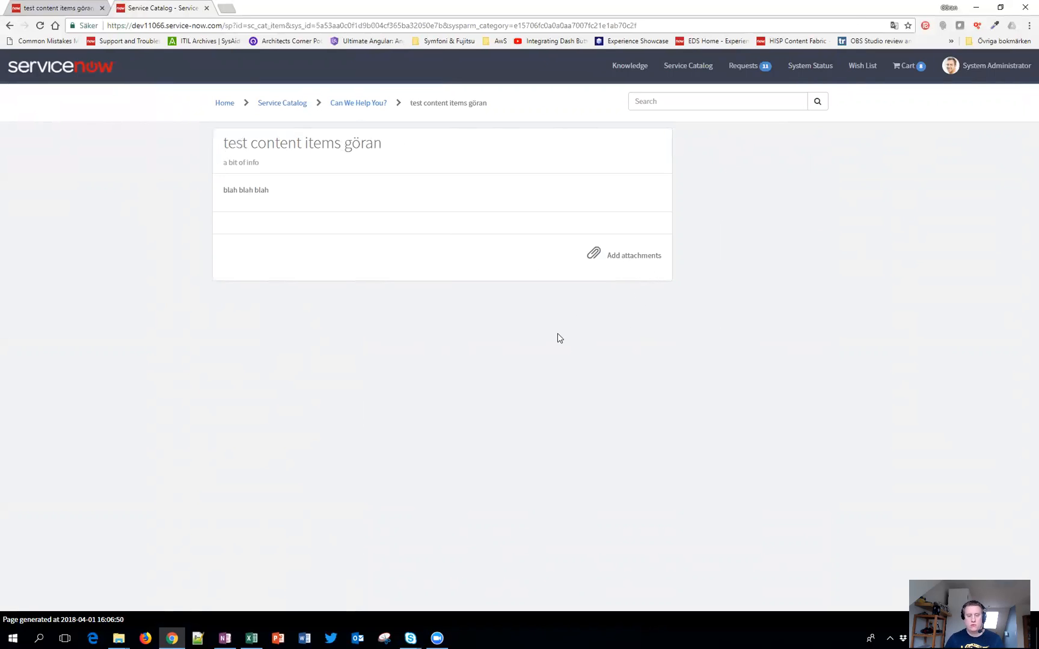
{"action": "mouse_move", "coordinate": [581, 264]}
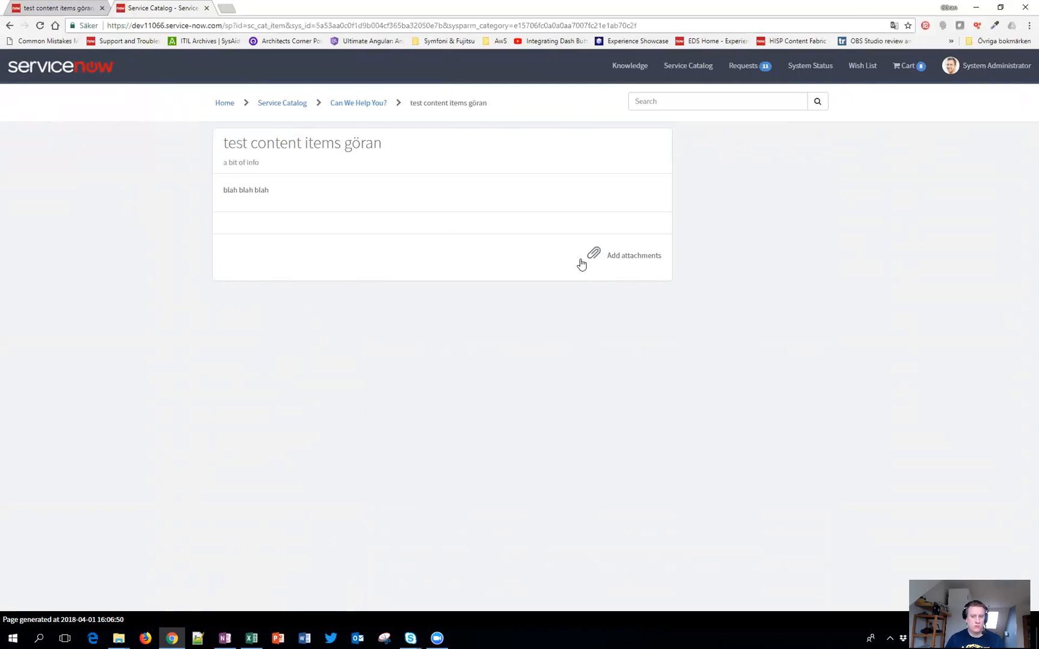
{"action": "mouse_move", "coordinate": [688, 268]}
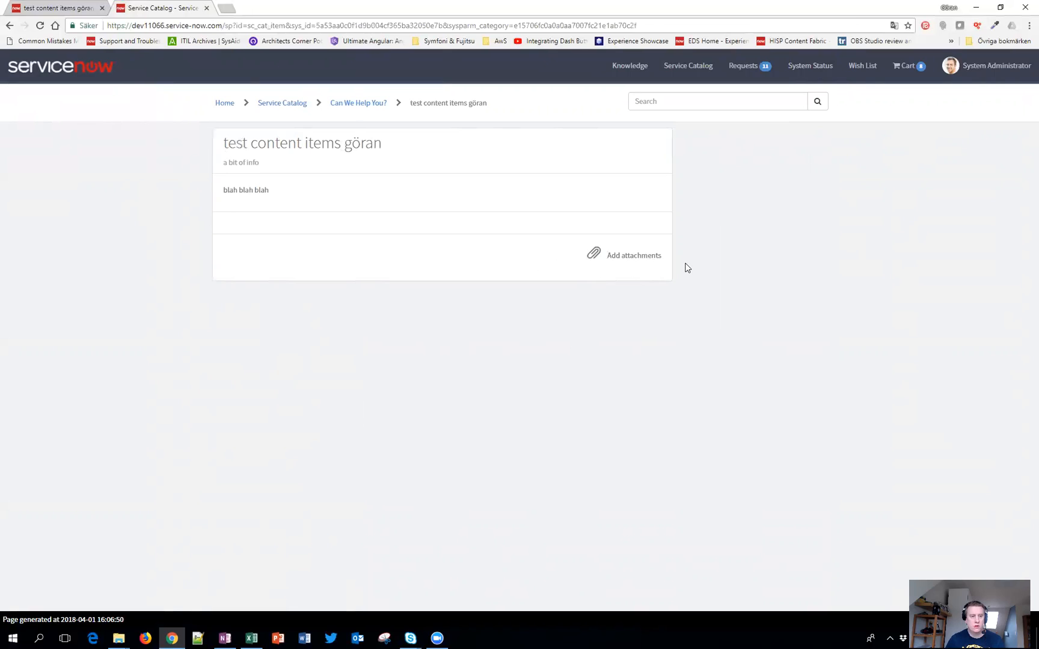
{"action": "mouse_move", "coordinate": [584, 263]}
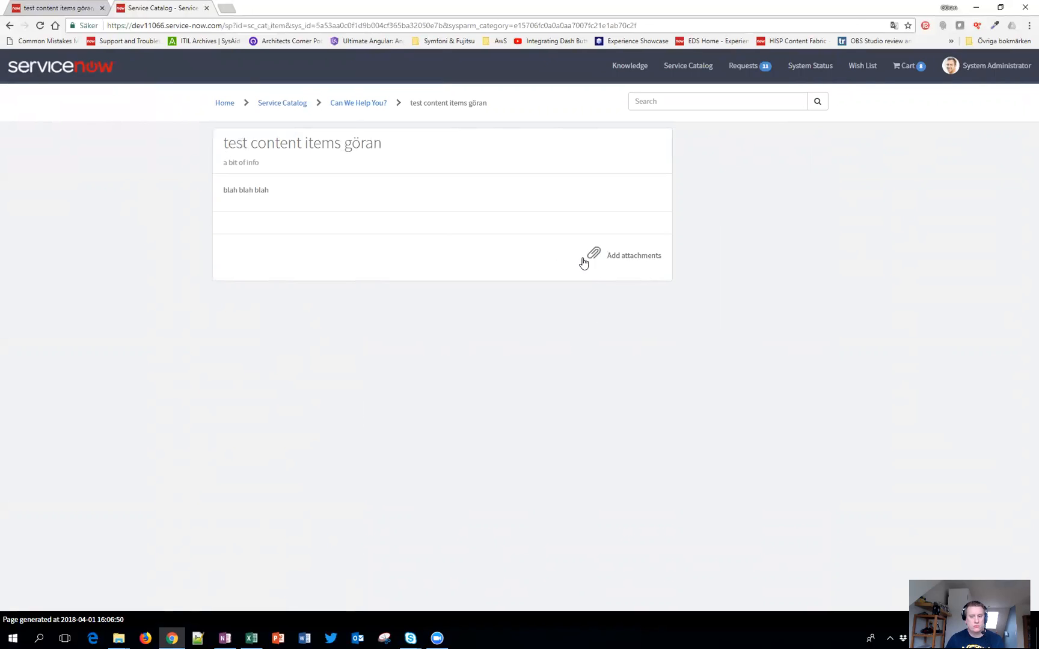
{"action": "mouse_move", "coordinate": [641, 281]}
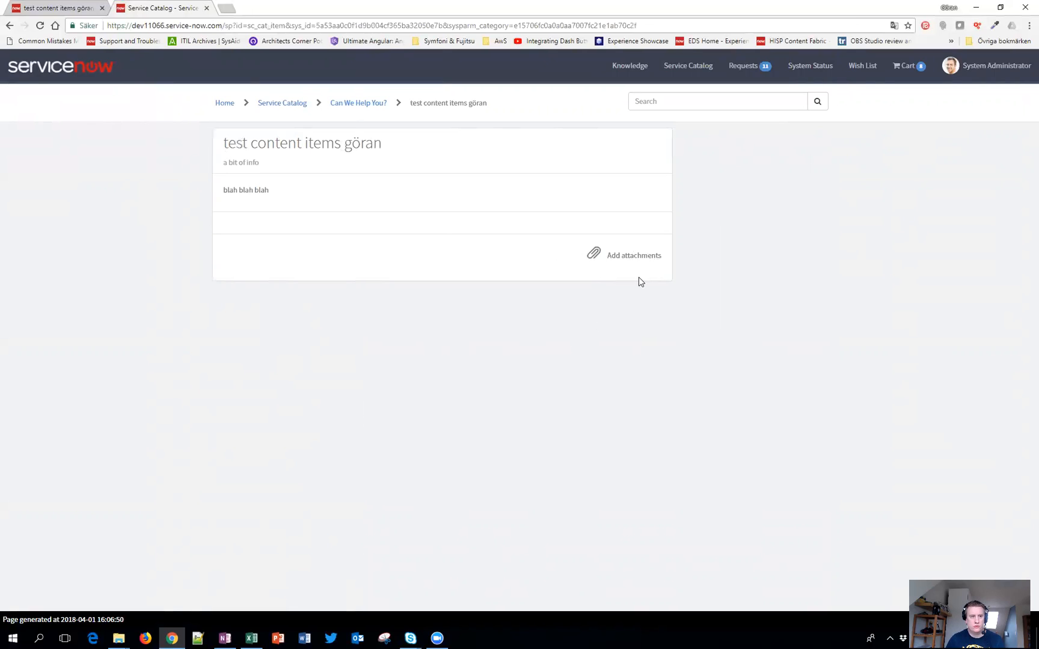
{"action": "mouse_move", "coordinate": [629, 291]}
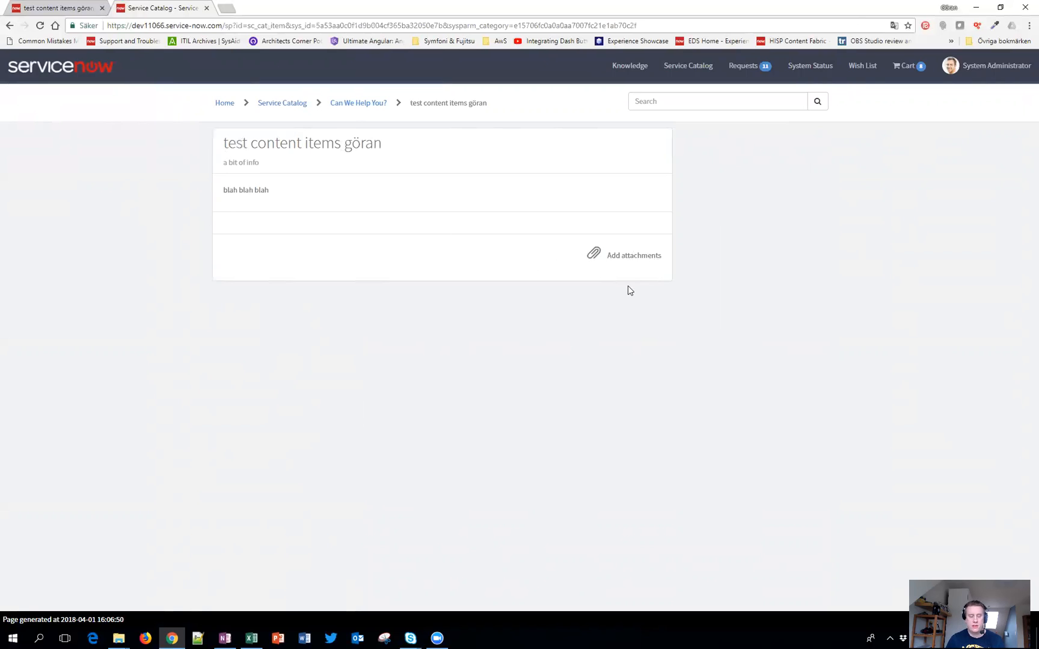
{"action": "mouse_move", "coordinate": [635, 281]}
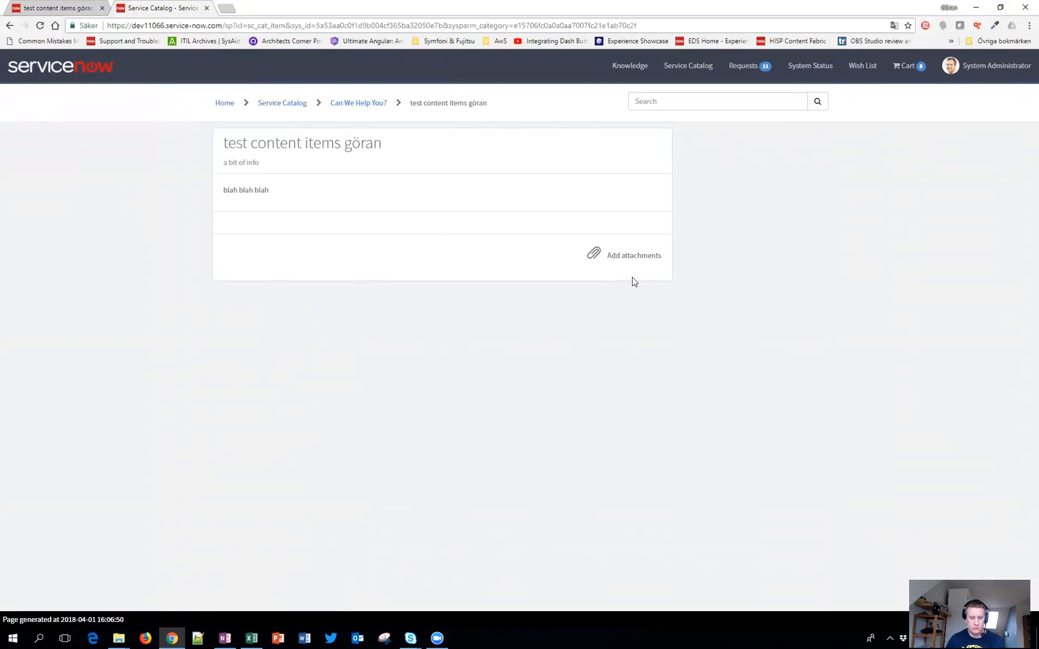
{"action": "mouse_move", "coordinate": [392, 230]}
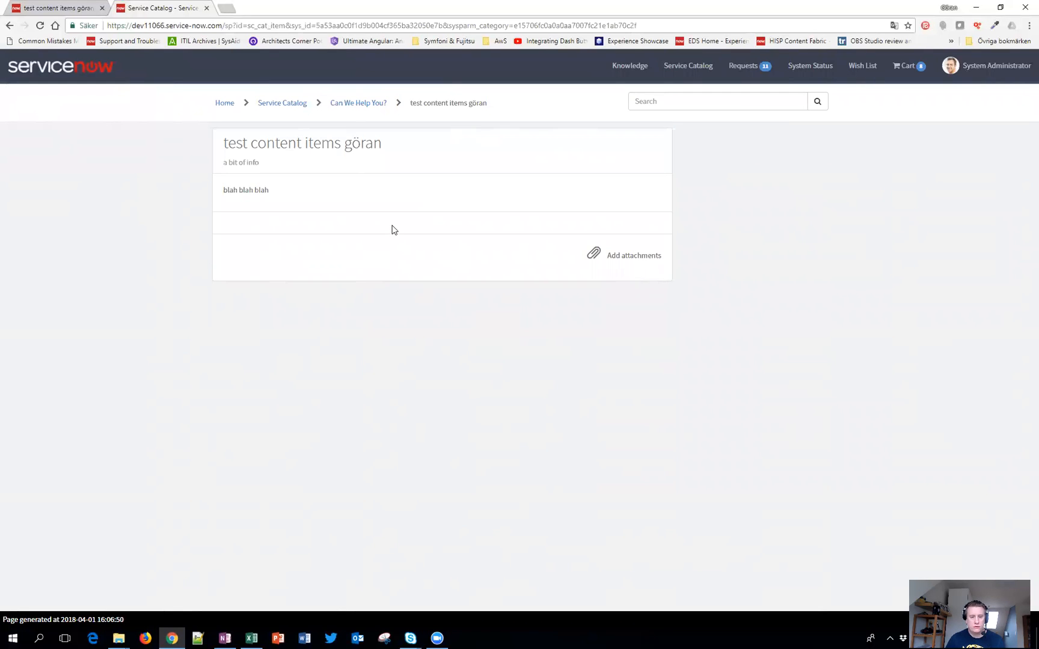
Open the SC Catalog Item widget in the Widget Editor and duplicate the portal tab.
{"action": "right_click", "coordinate": [394, 230]}
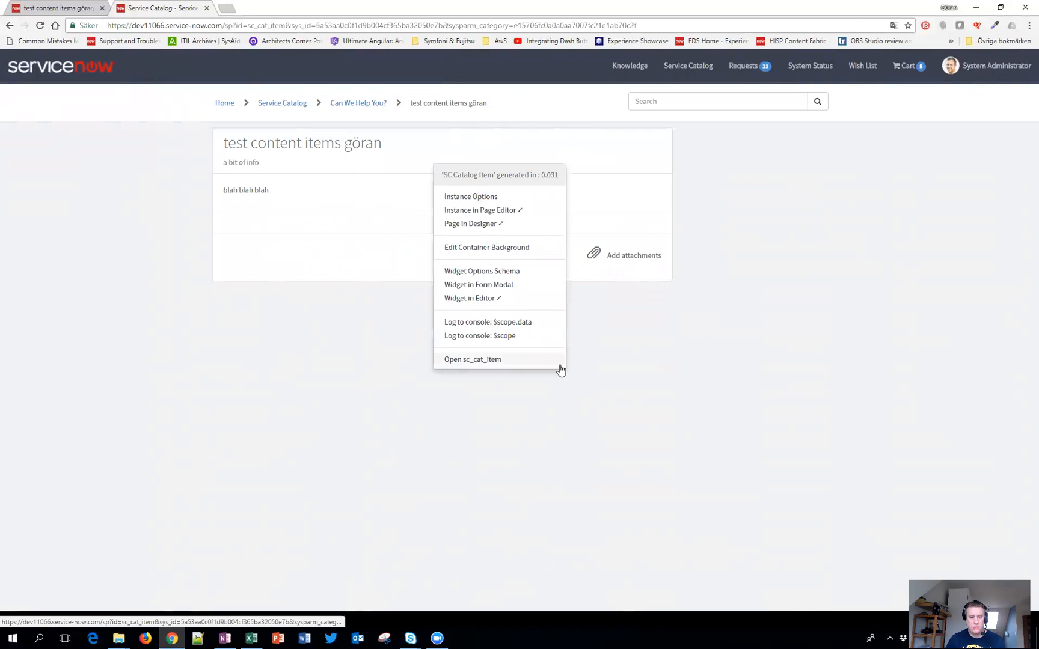
{"action": "left_click", "coordinate": [469, 298]}
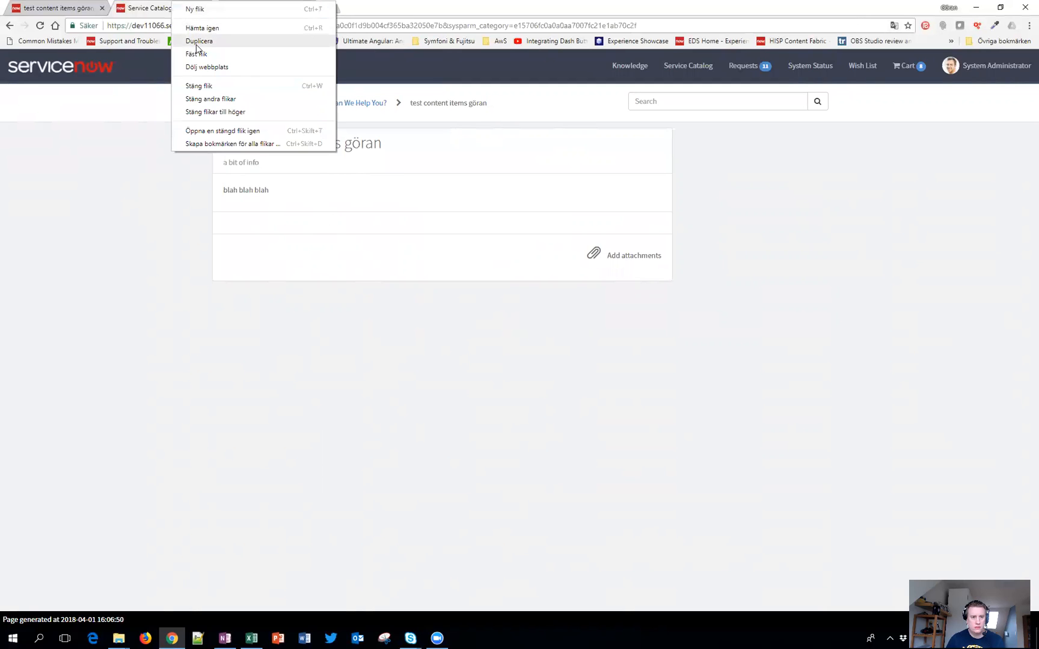
{"action": "left_click", "coordinate": [199, 40]}
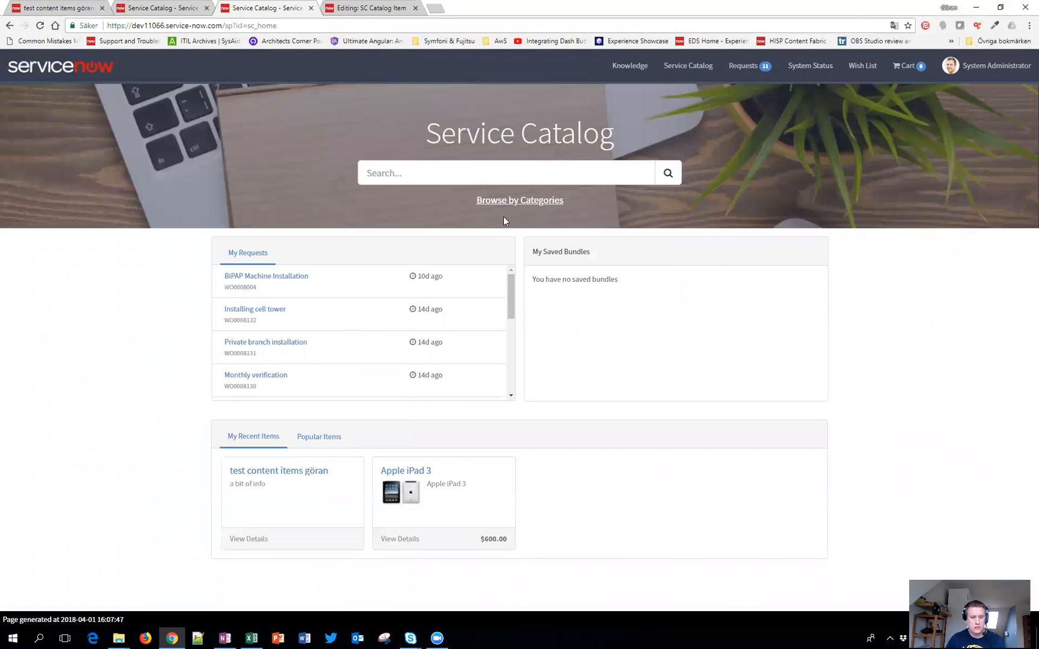
{"action": "left_click", "coordinate": [405, 471]}
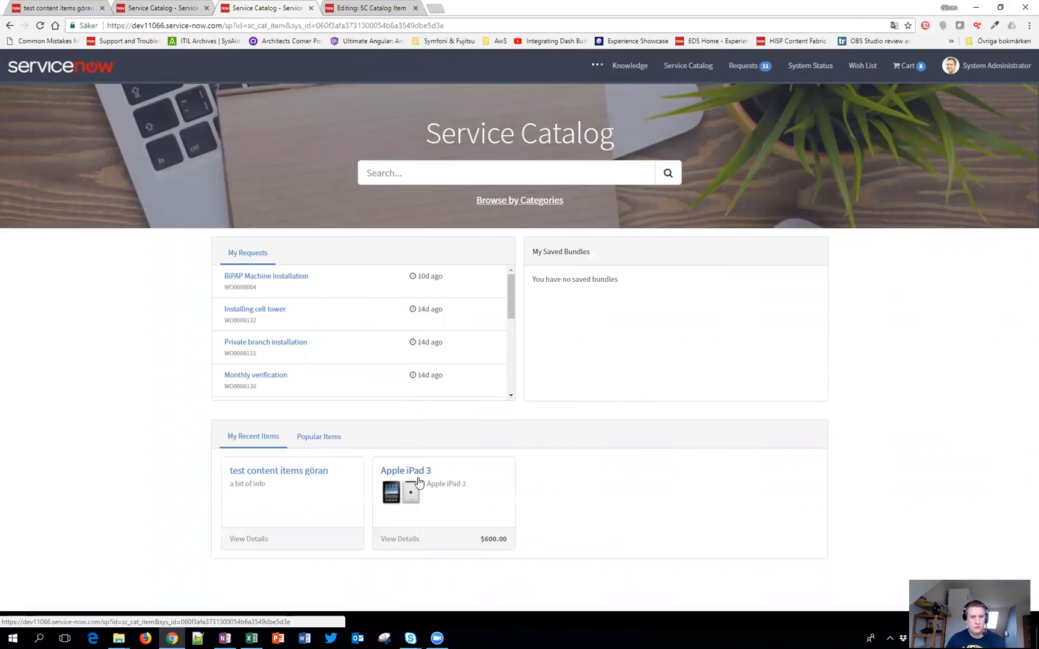
{"action": "left_click", "coordinate": [404, 470]}
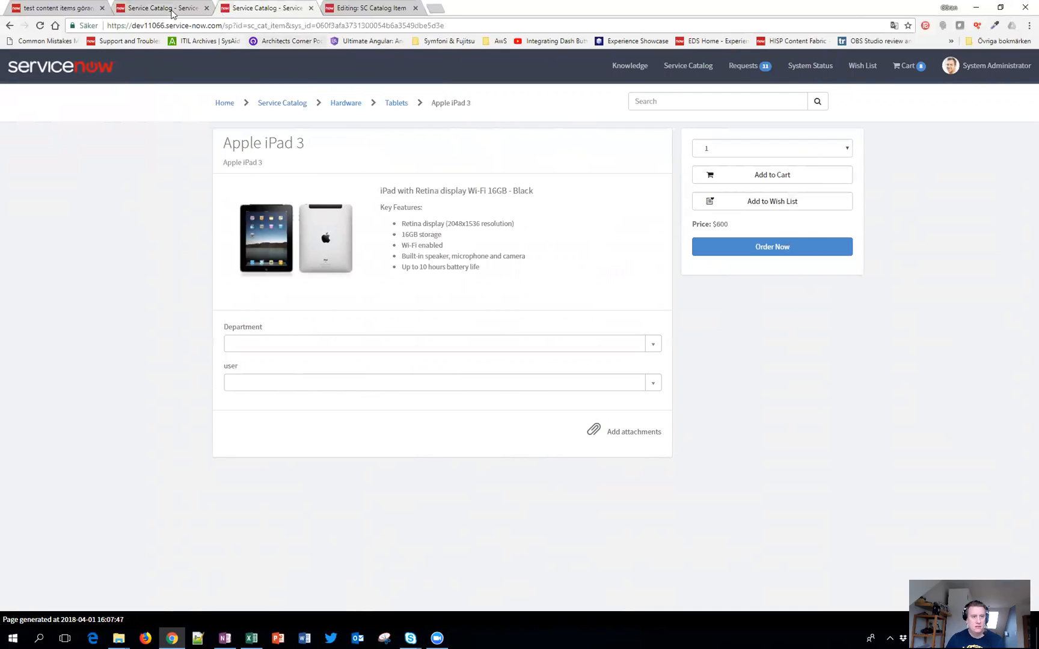
{"action": "mouse_move", "coordinate": [371, 7]}
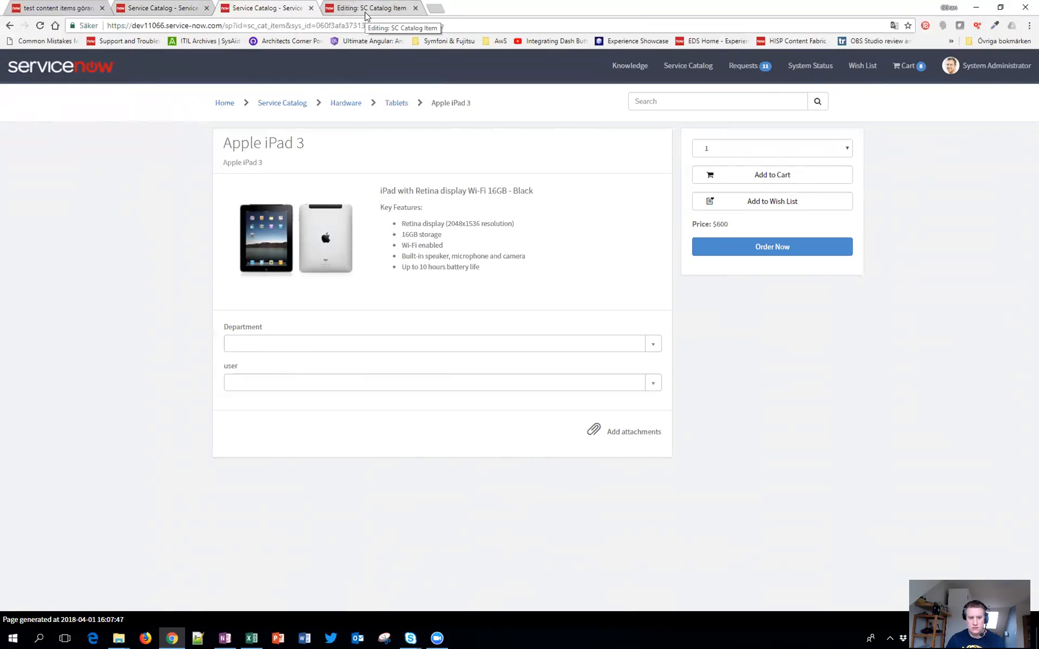
{"action": "mouse_move", "coordinate": [493, 468]}
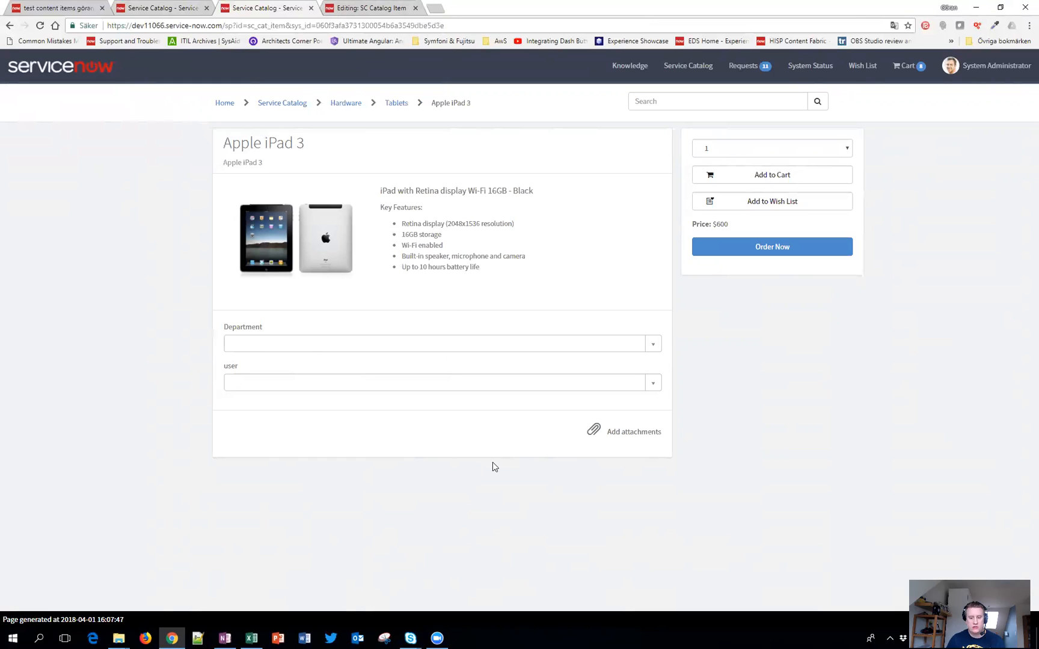
{"action": "mouse_move", "coordinate": [693, 444]}
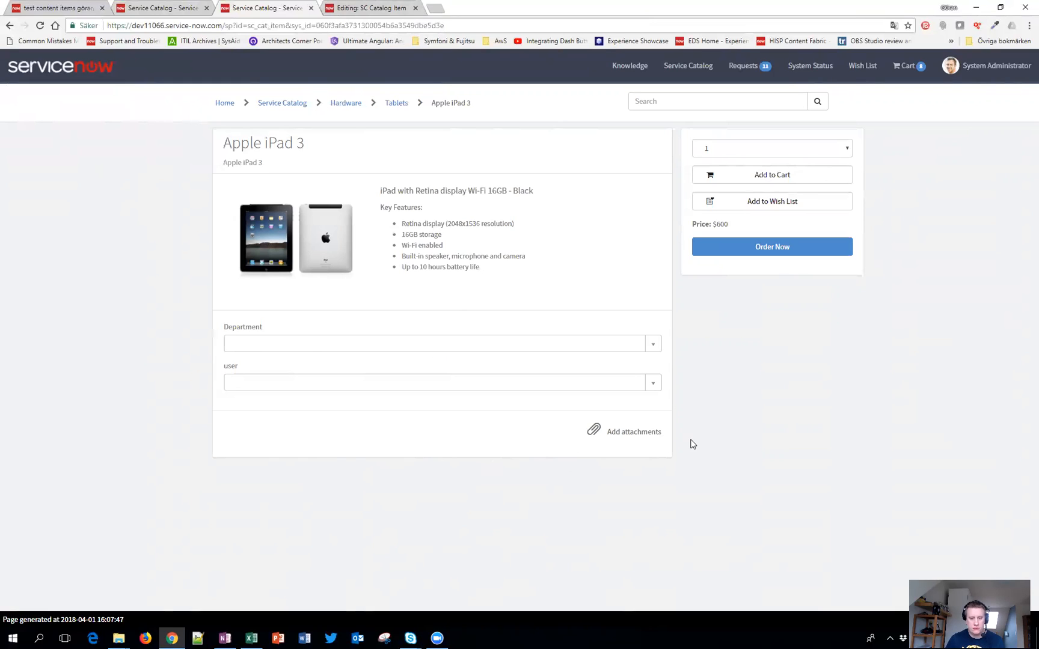
{"action": "mouse_move", "coordinate": [703, 290]}
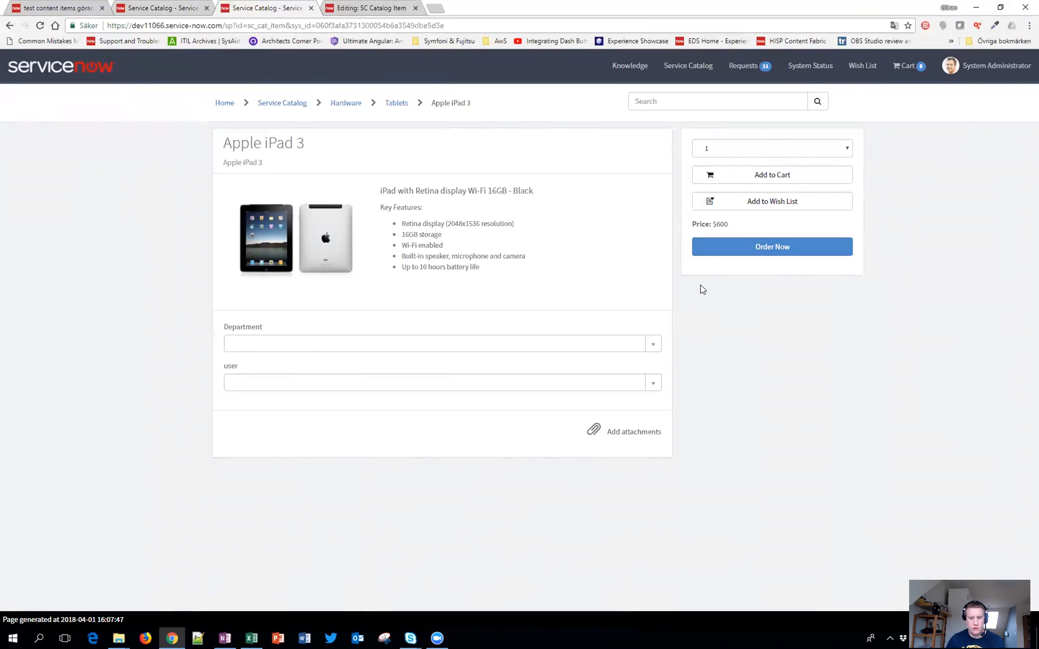
{"action": "mouse_move", "coordinate": [146, 63]}
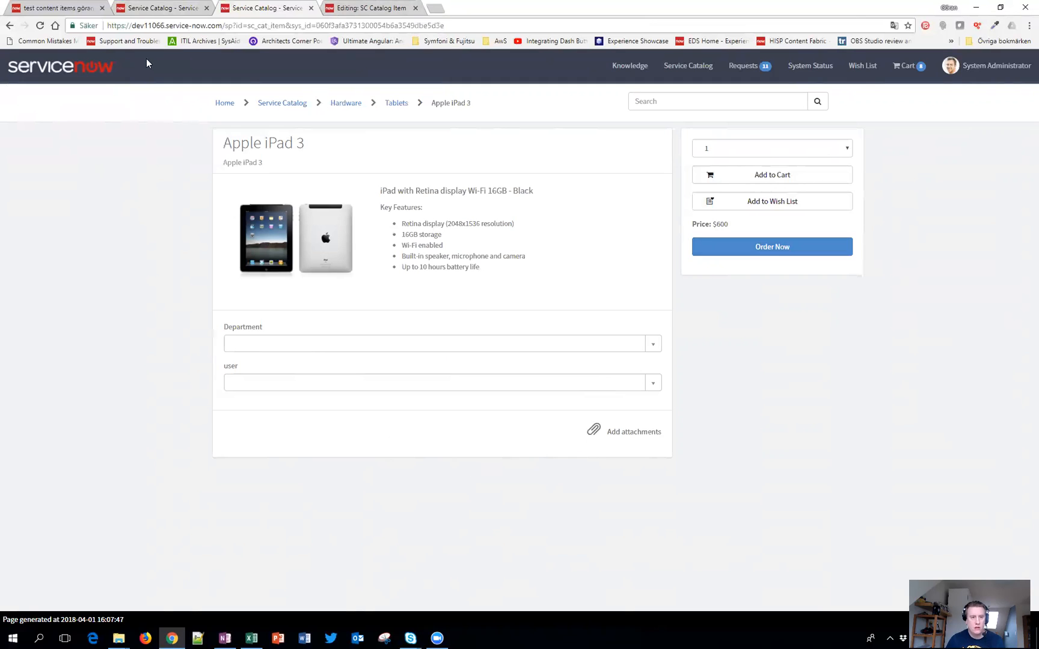
{"action": "mouse_move", "coordinate": [375, 7]}
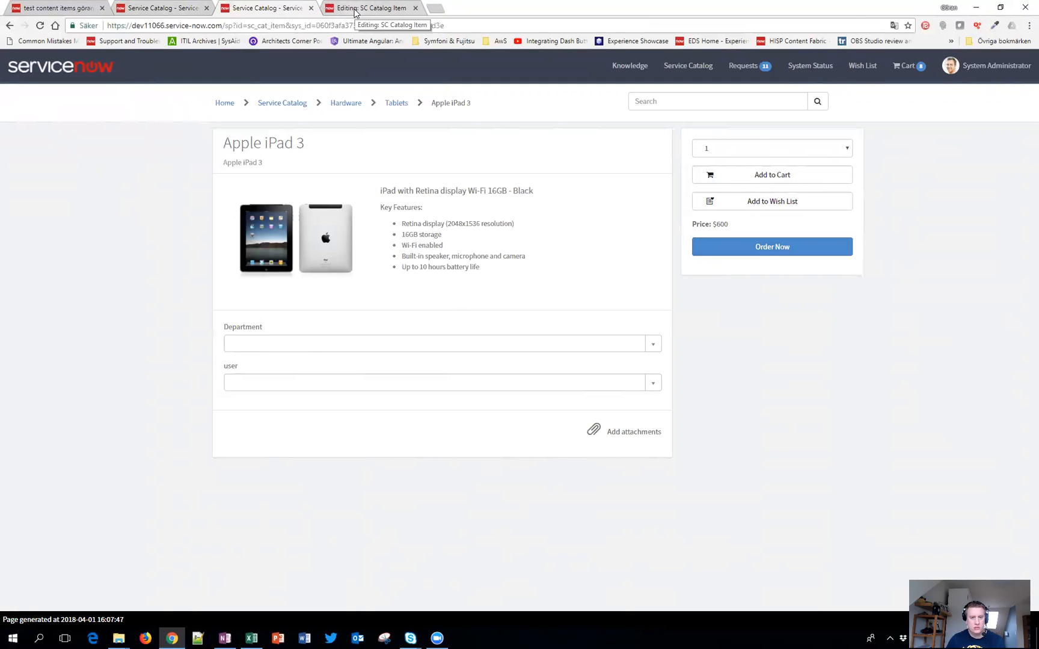
Review the SC Catalog Item widget's HTML template and client script code.
{"action": "left_click", "coordinate": [374, 7]}
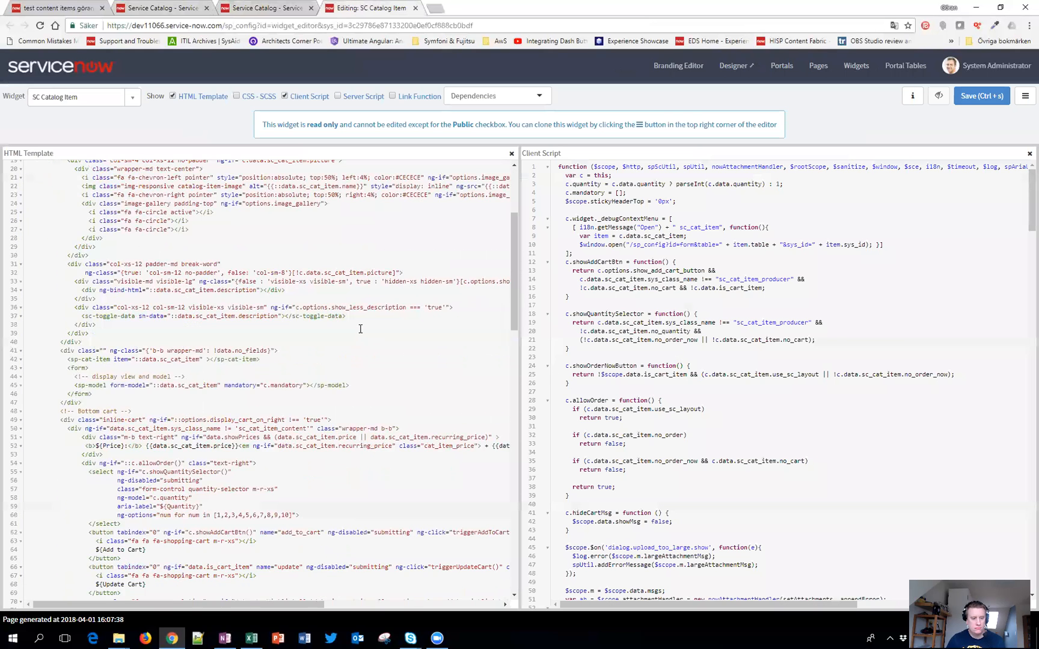
{"action": "scroll", "scroll_direction": "down", "scroll_amount": 3}
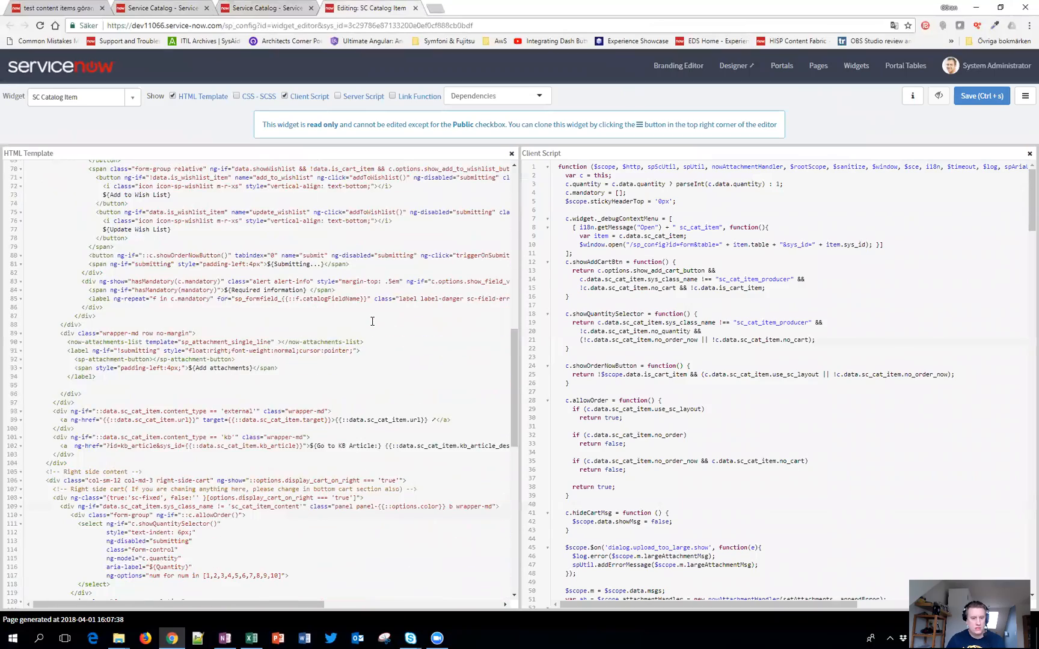
{"action": "scroll", "scroll_direction": "down", "scroll_amount": 3}
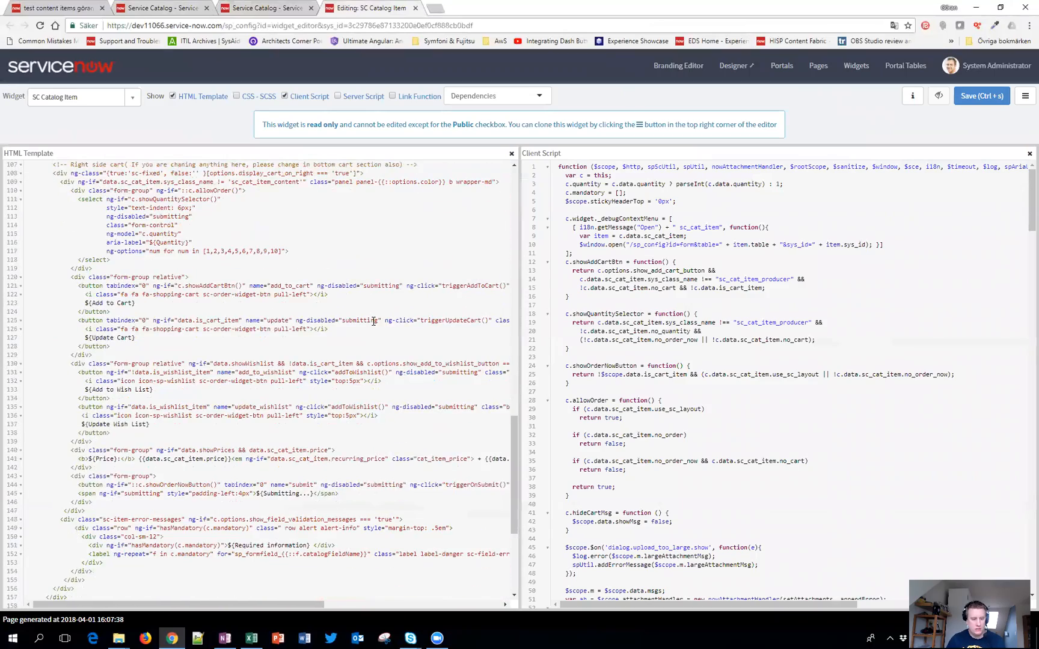
{"action": "scroll", "scroll_direction": "down", "scroll_amount": 3}
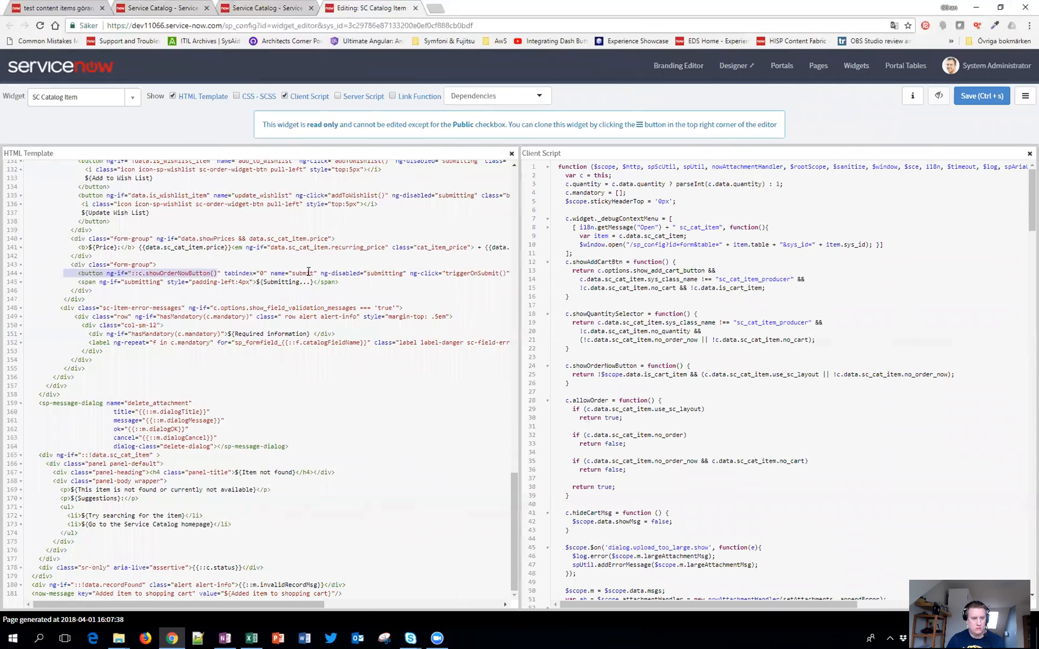
{"action": "mouse_move", "coordinate": [320, 274]}
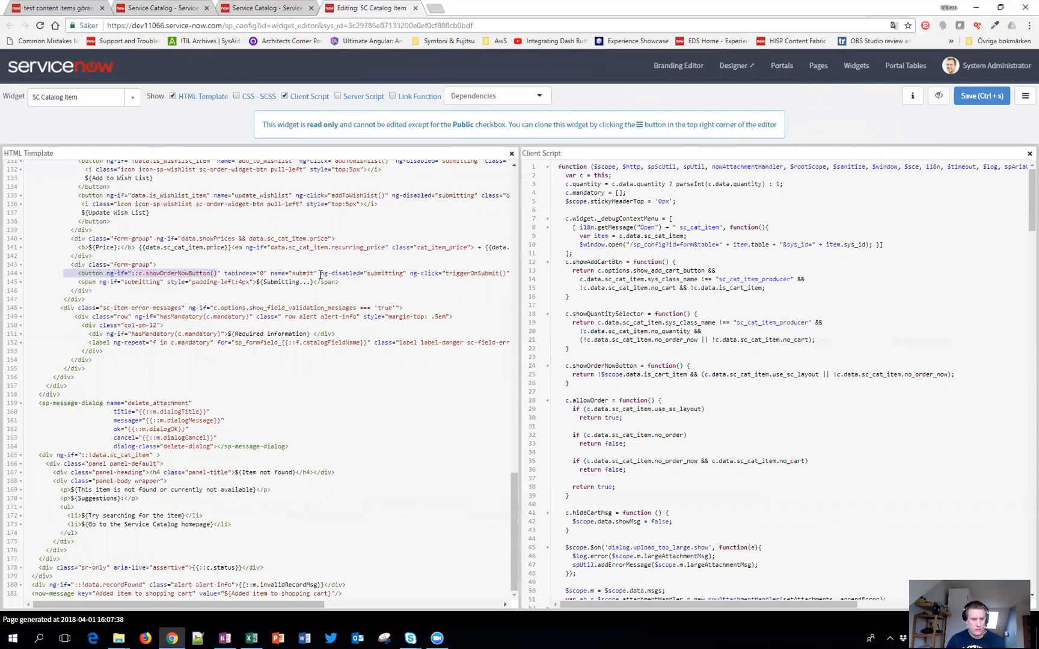
{"action": "mouse_move", "coordinate": [336, 292]}
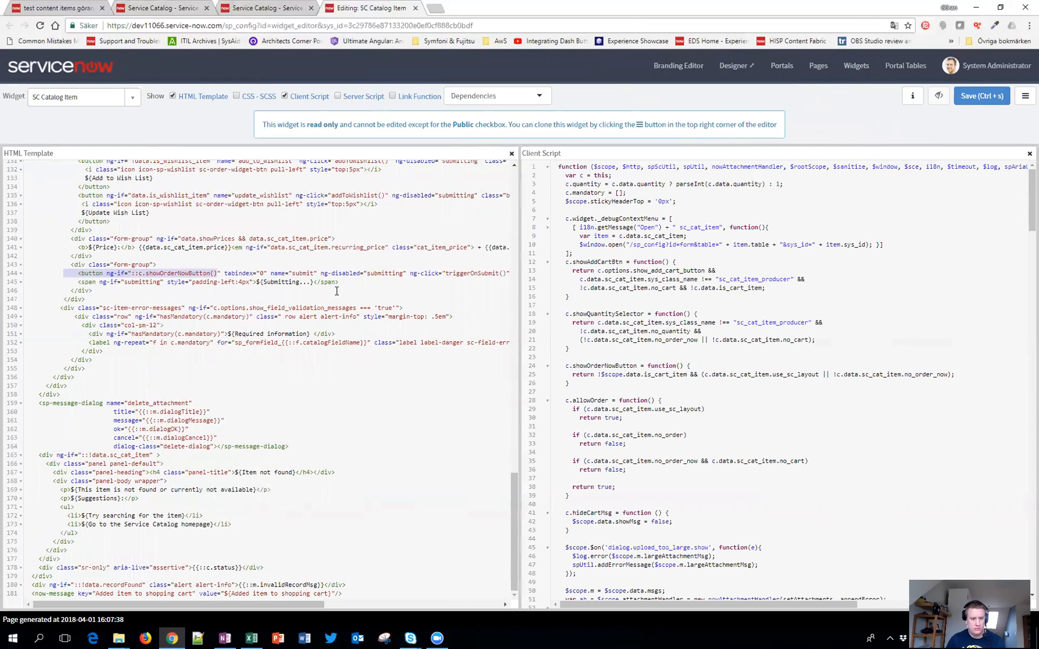
{"action": "scroll", "scroll_direction": "up", "scroll_amount": 3}
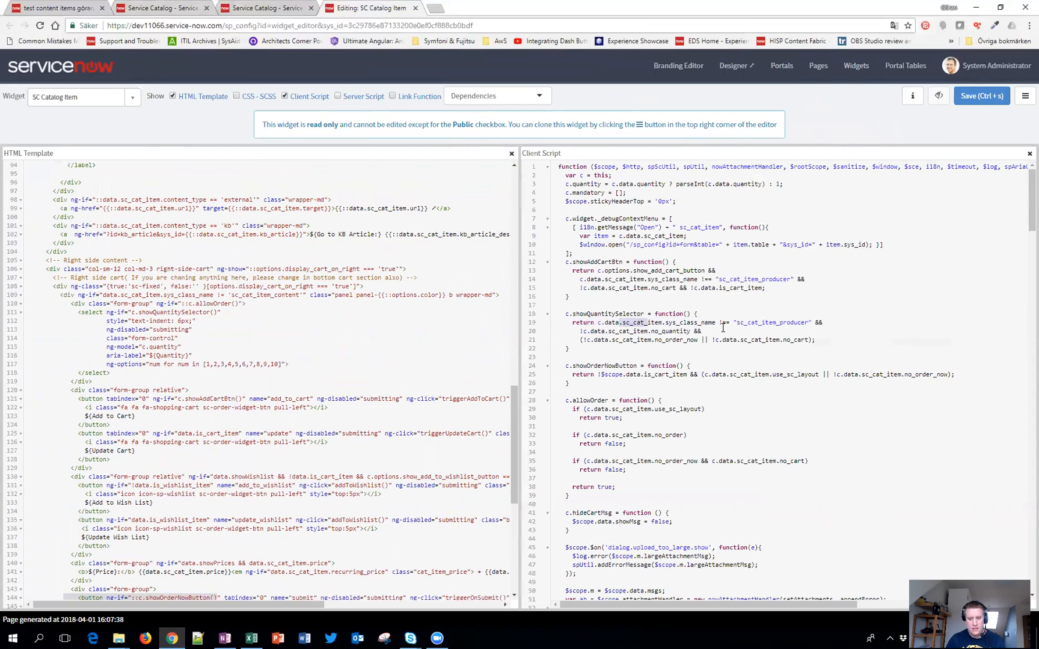
{"action": "mouse_move", "coordinate": [635, 314]}
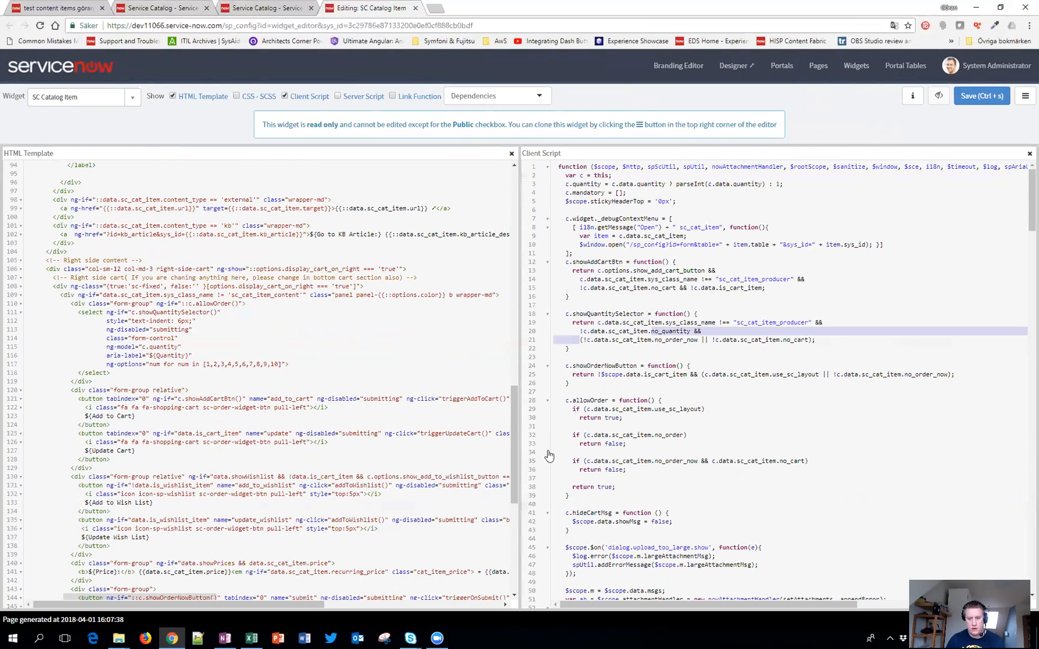
{"action": "mouse_move", "coordinate": [583, 397]}
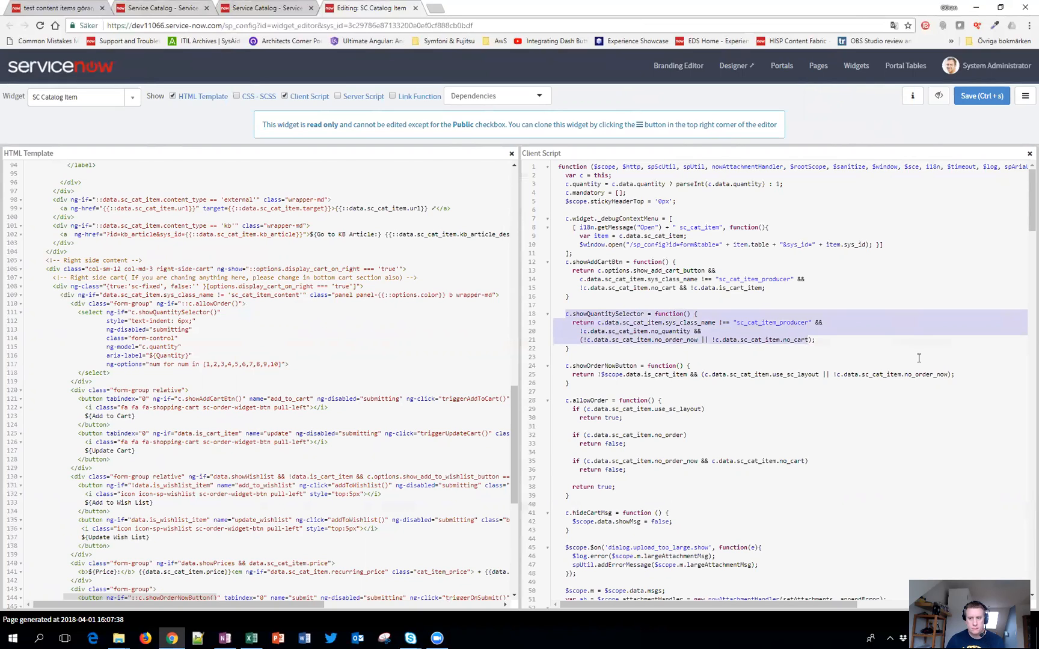
Clone the SC Catalog Item widget under the name 'Community - SC cata Item'.
{"action": "left_click", "coordinate": [1025, 96]}
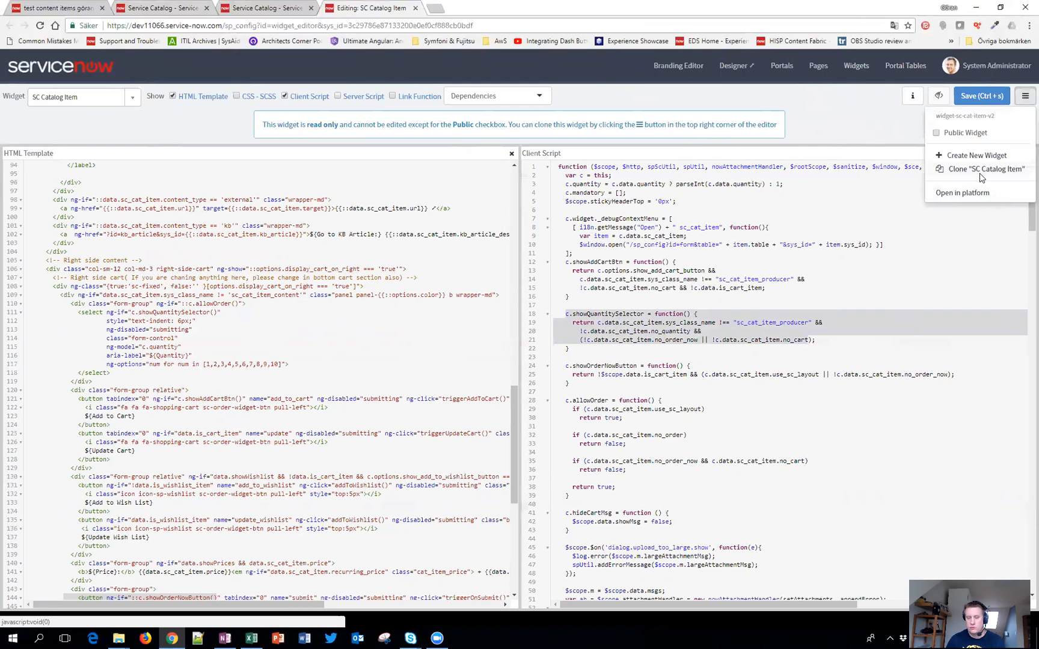
{"action": "left_click", "coordinate": [987, 169]}
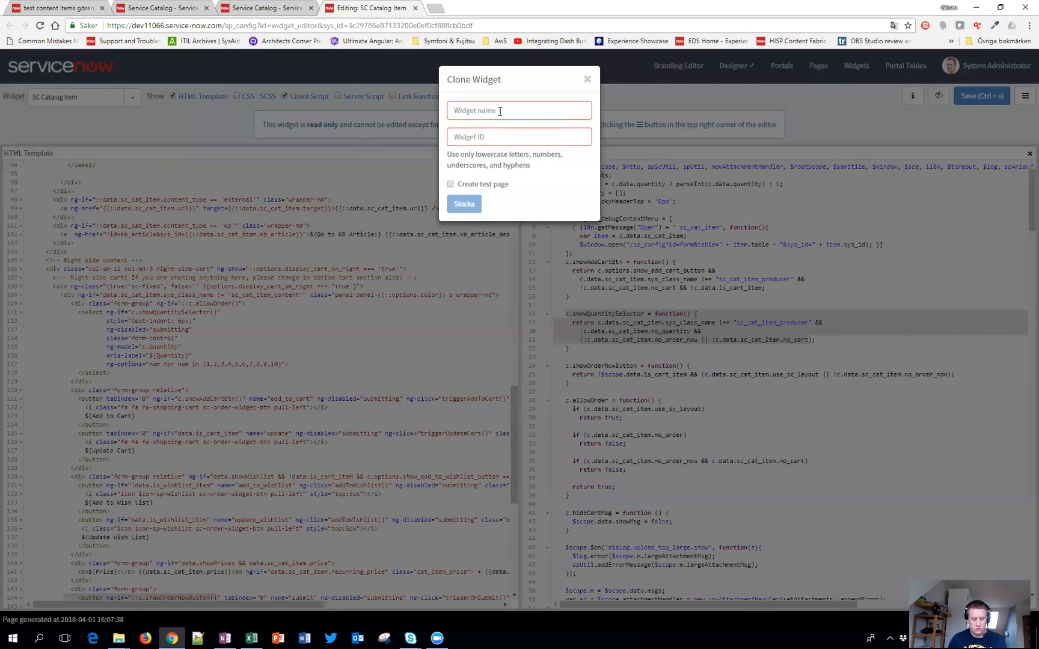
{"action": "type", "text": "g"}
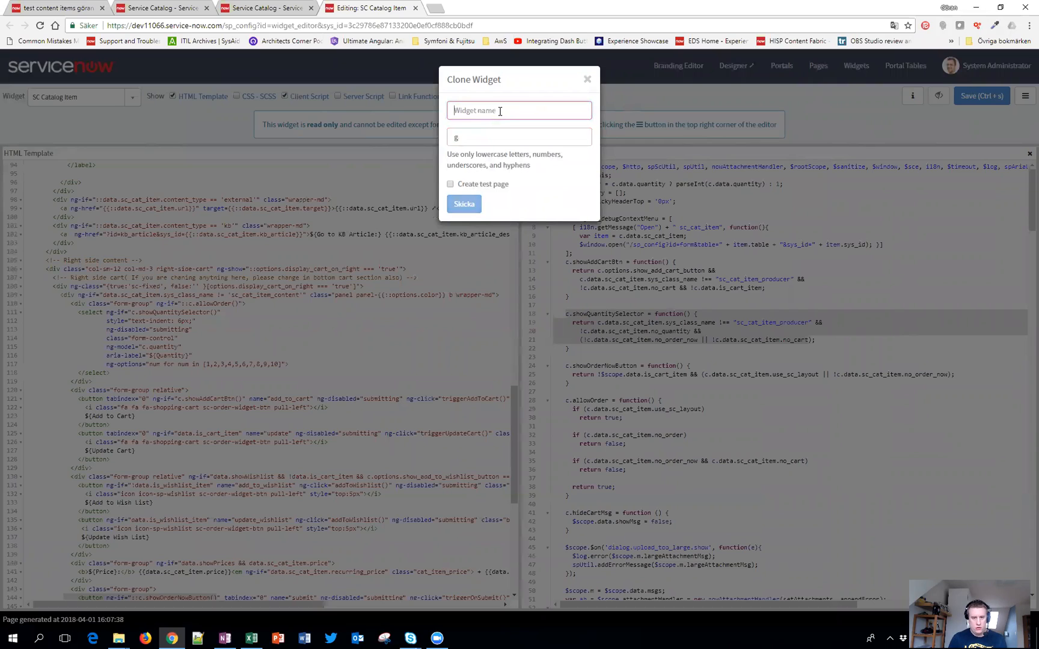
{"action": "type", "text": "Community -"}
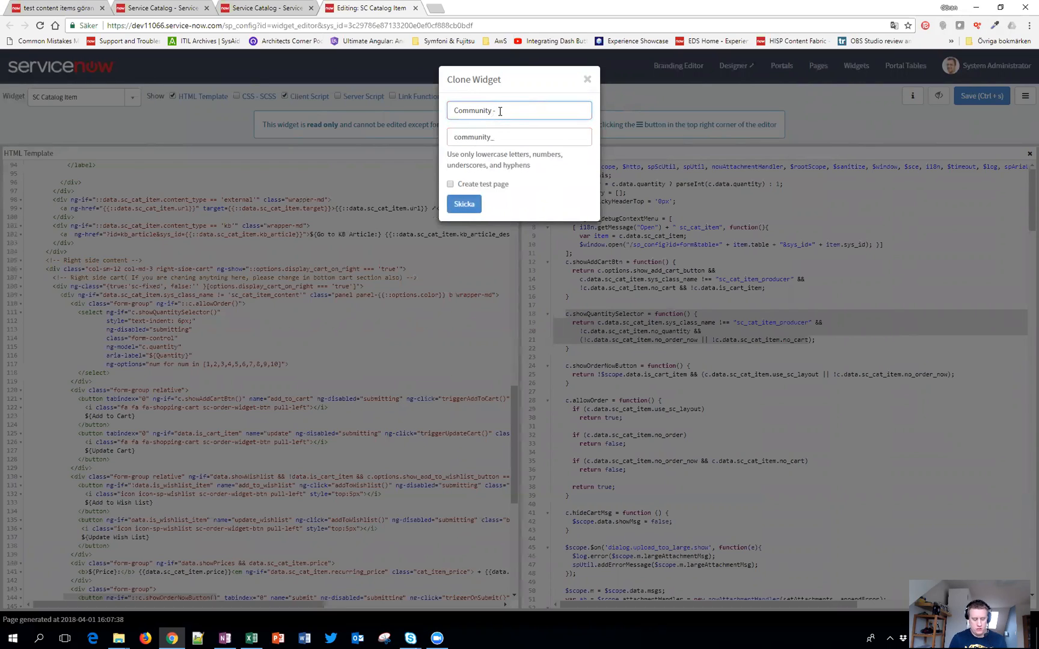
{"action": "type", "text": "SC cata Item"}
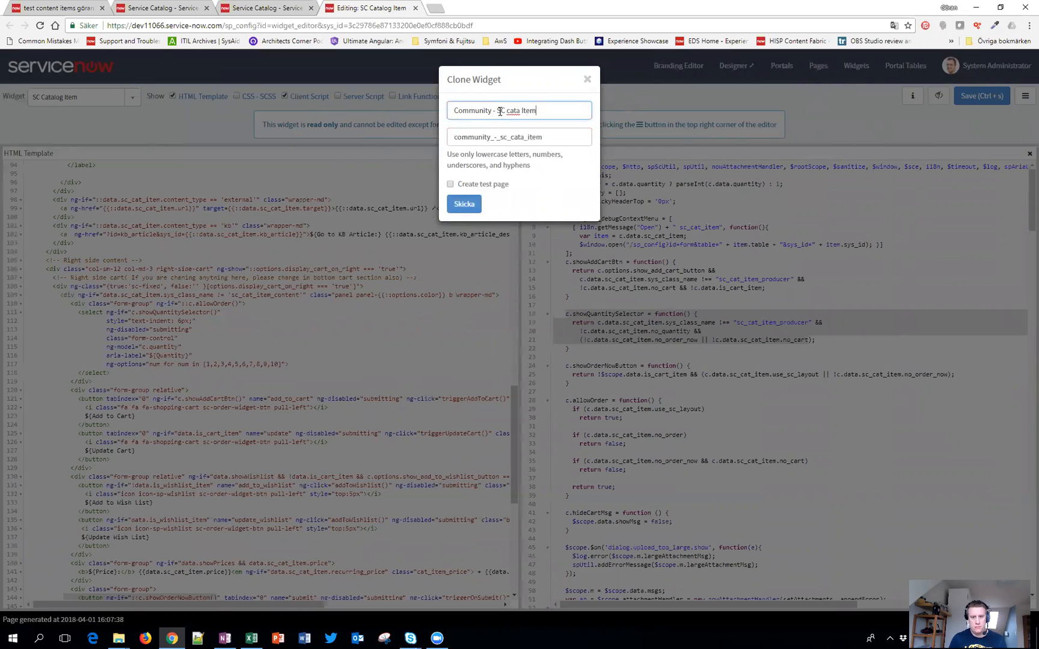
{"action": "key", "text": "Backspace"}
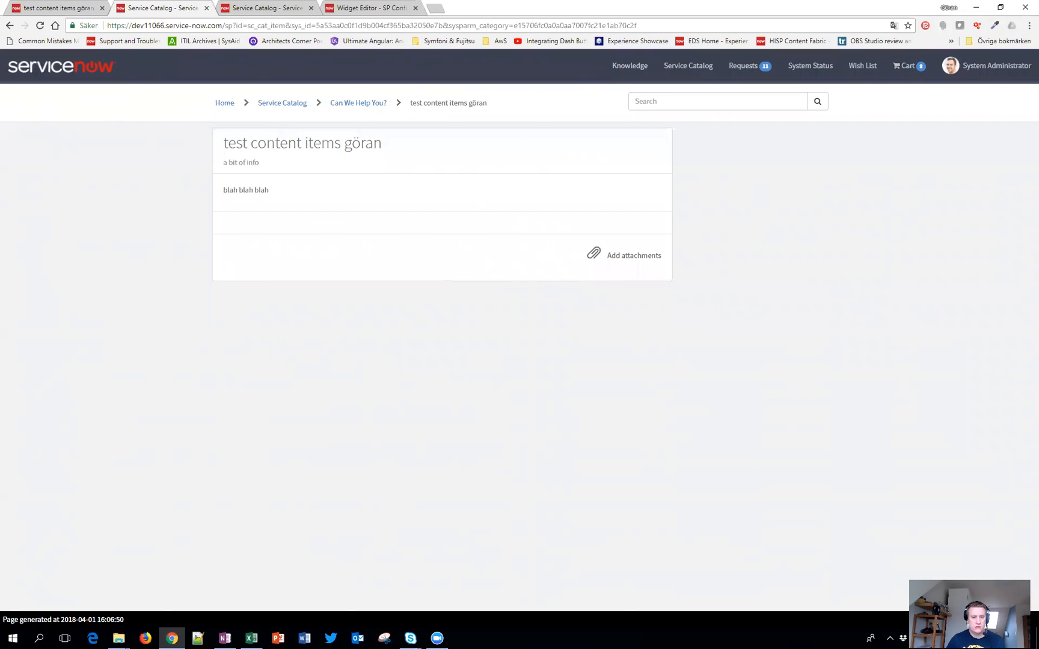
Open the item page in Page Designer and filter the widget list for 'comm'.
{"action": "right_click", "coordinate": [397, 192]}
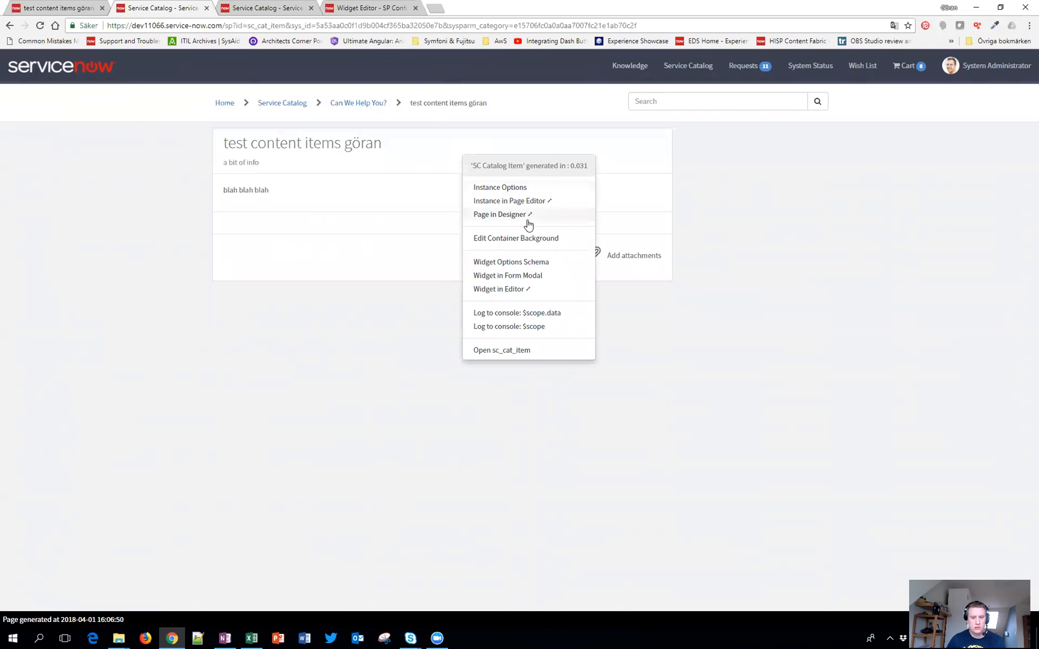
{"action": "left_click", "coordinate": [500, 214]}
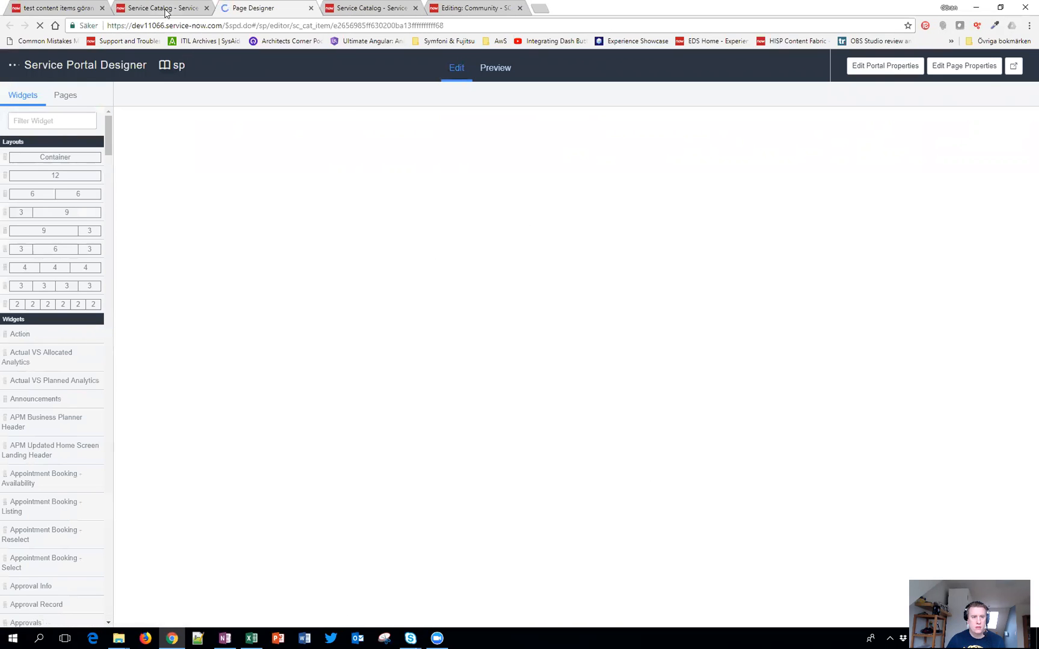
{"action": "left_click", "coordinate": [161, 8]}
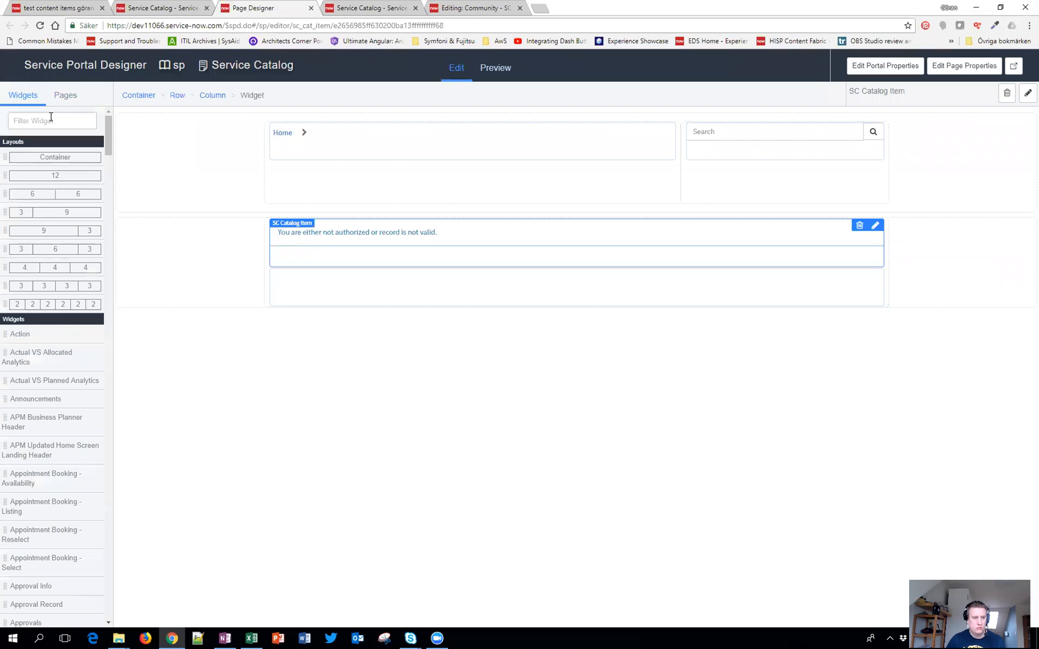
{"action": "type", "text": "comm"}
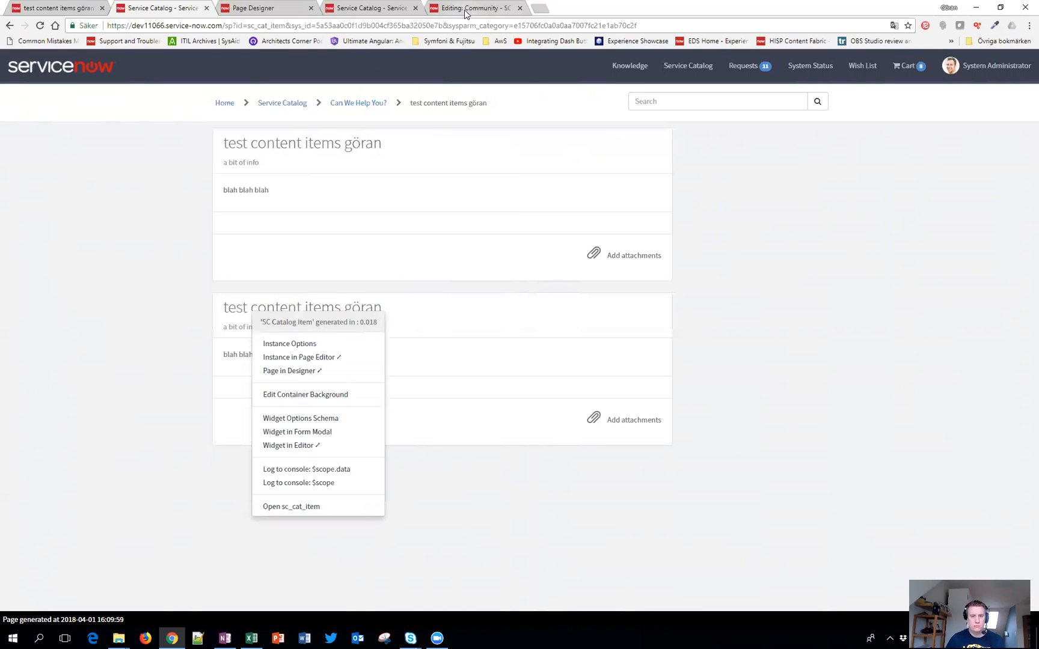
Inspect the Community clone's HTML template, selecting the allowOrder block's ng-if attribute.
{"action": "left_click", "coordinate": [288, 445]}
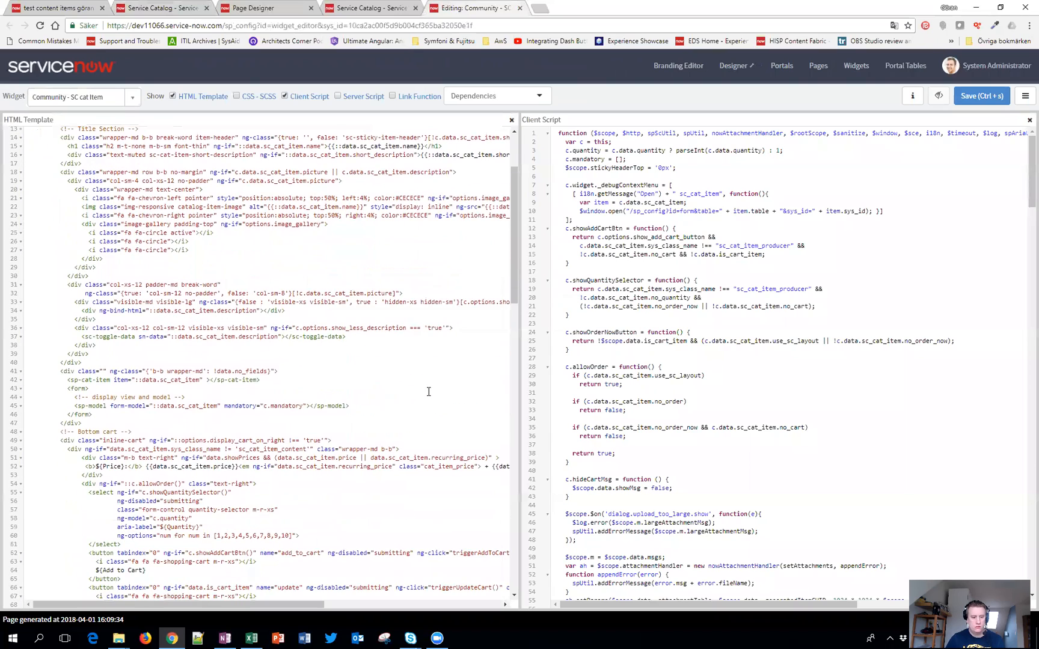
{"action": "scroll", "scroll_direction": "down", "scroll_amount": 3}
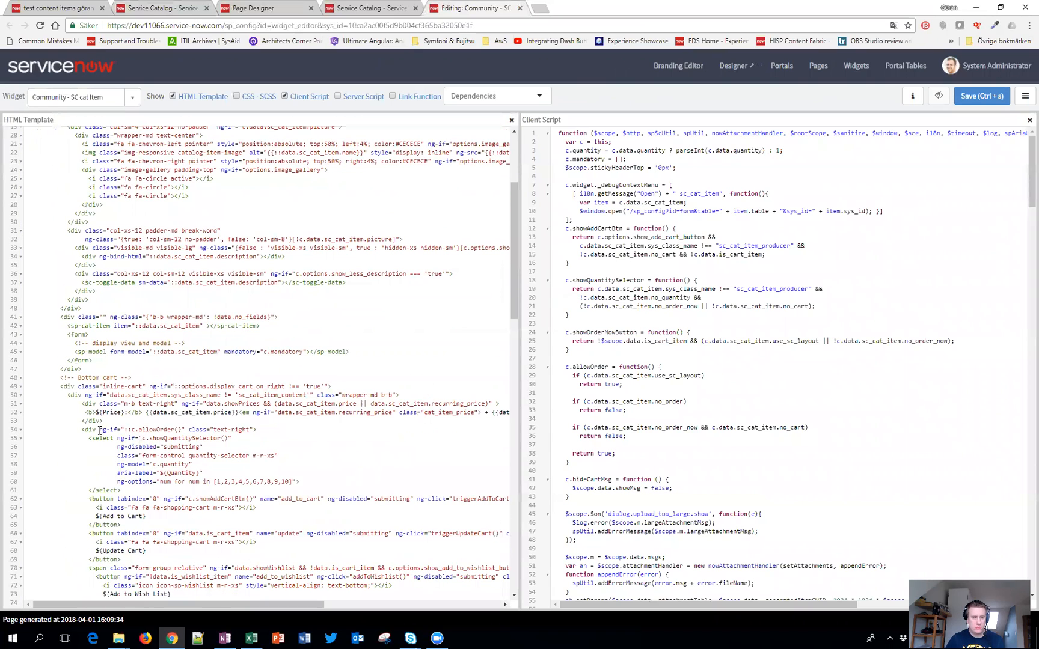
{"action": "double_click", "coordinate": [131, 430]}
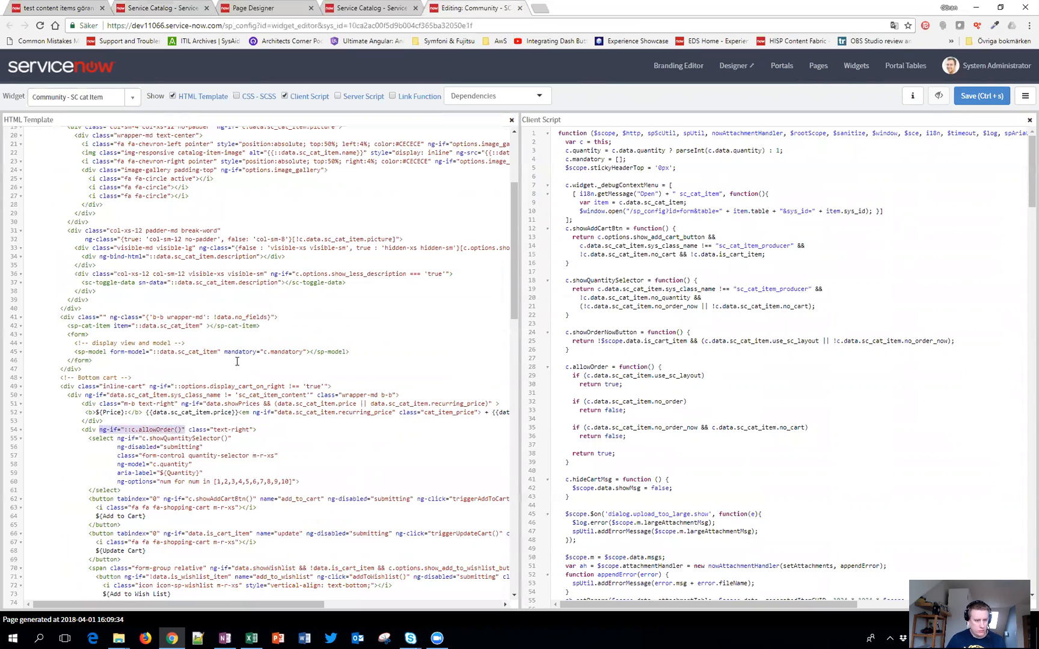
{"action": "scroll", "scroll_direction": "down", "scroll_amount": 3}
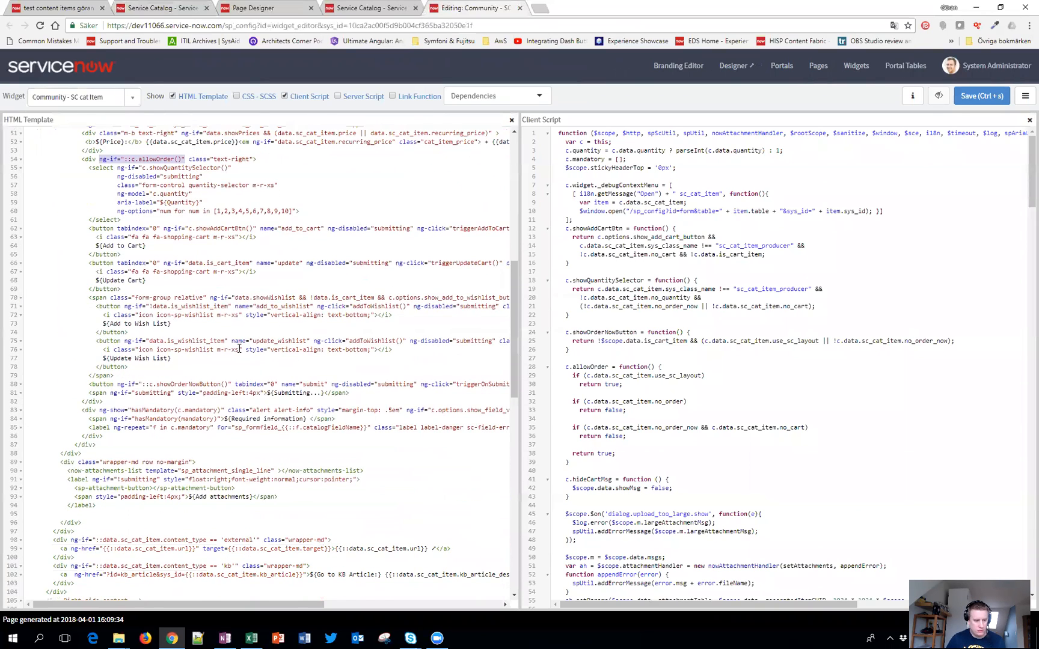
{"action": "scroll", "scroll_direction": "down", "scroll_amount": 3}
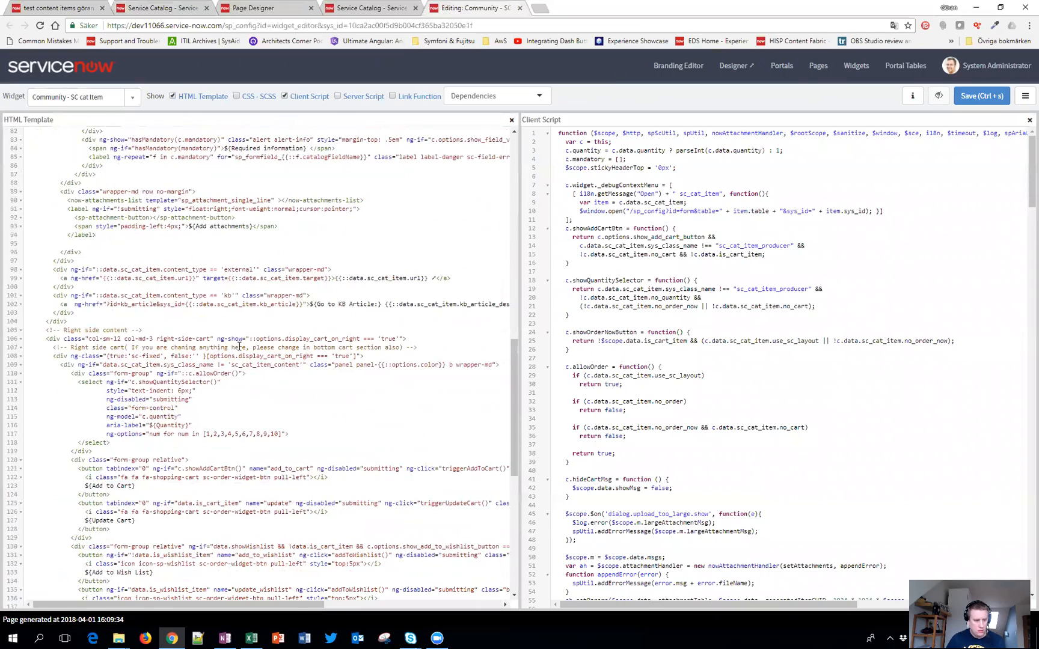
{"action": "scroll", "scroll_direction": "down", "scroll_amount": 3}
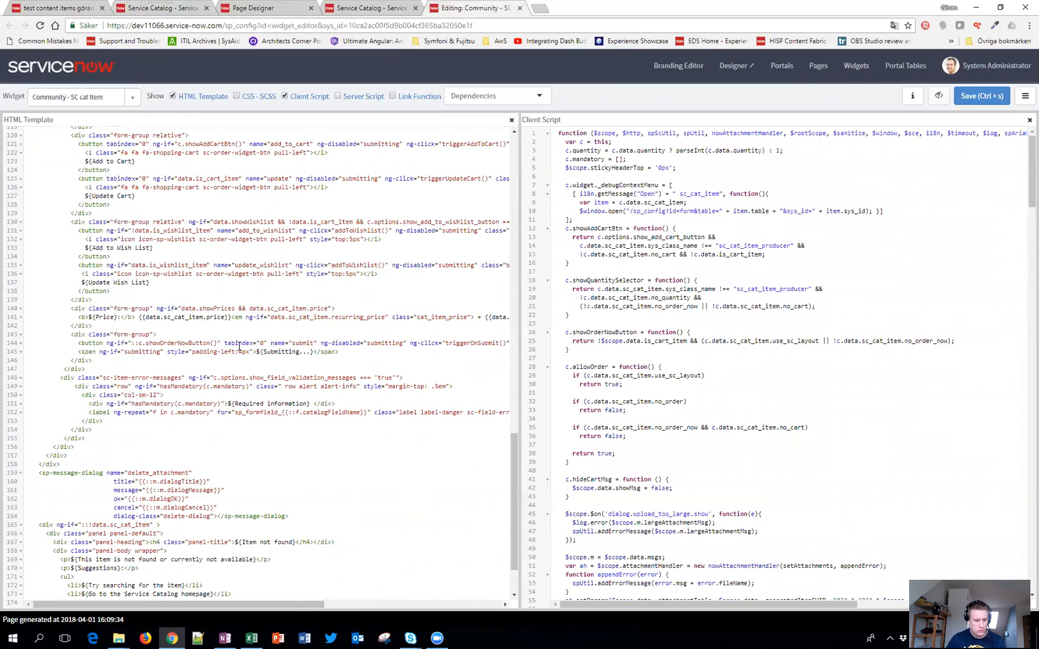
{"action": "scroll", "scroll_direction": "up", "scroll_amount": 3}
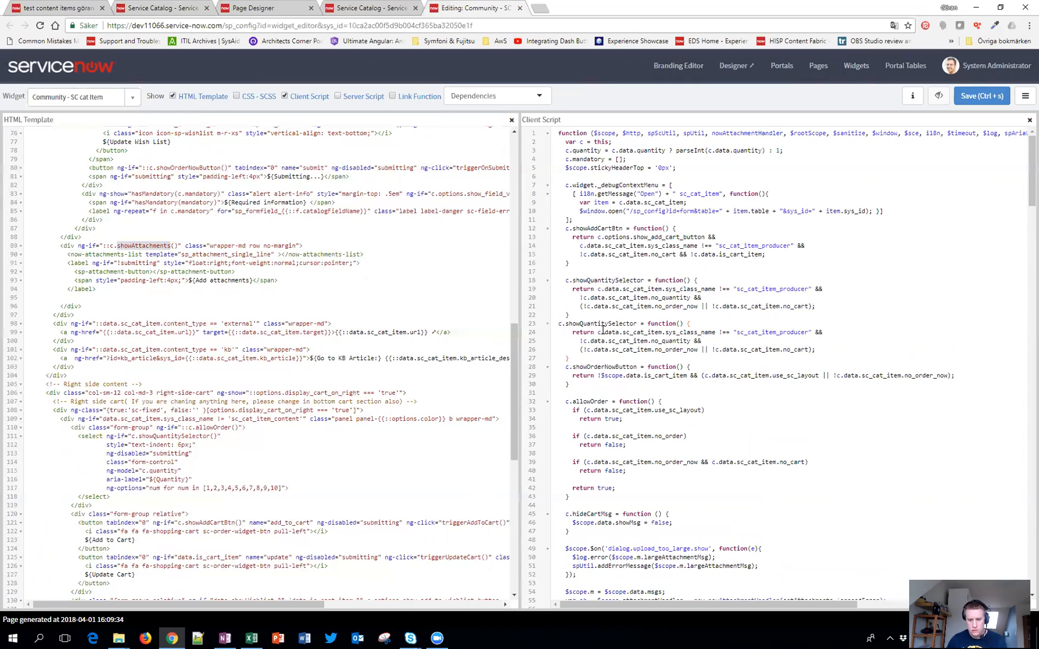
Rename the duplicated function to showAttachments and trim its return to exclude record producers.
{"action": "double_click", "coordinate": [603, 323]}
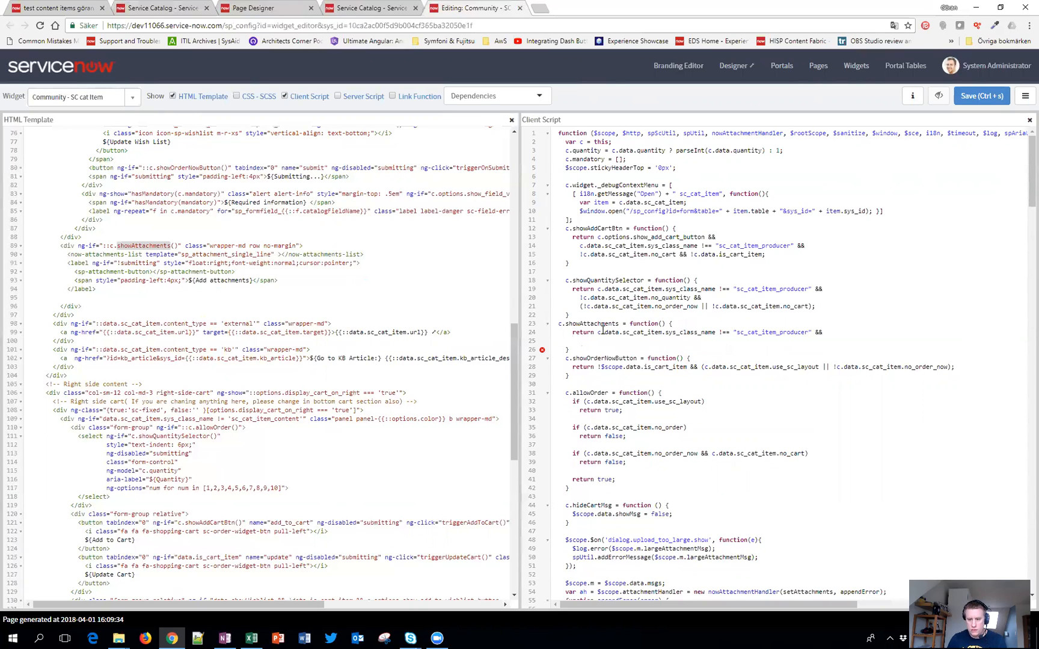
{"action": "left_click", "coordinate": [816, 332]}
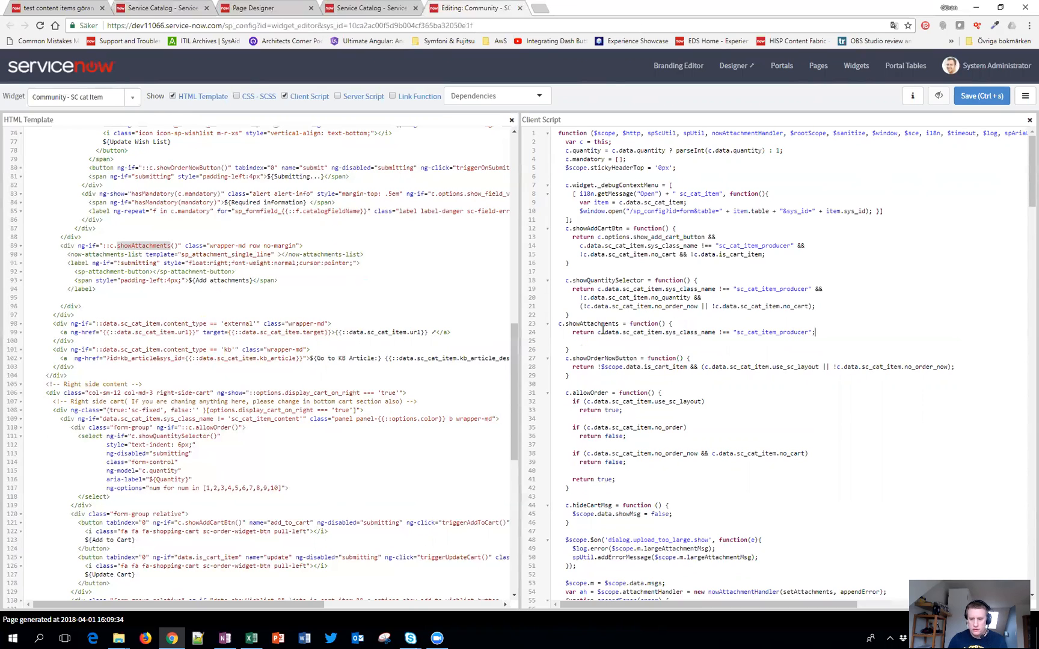
{"action": "left_click", "coordinate": [159, 8]}
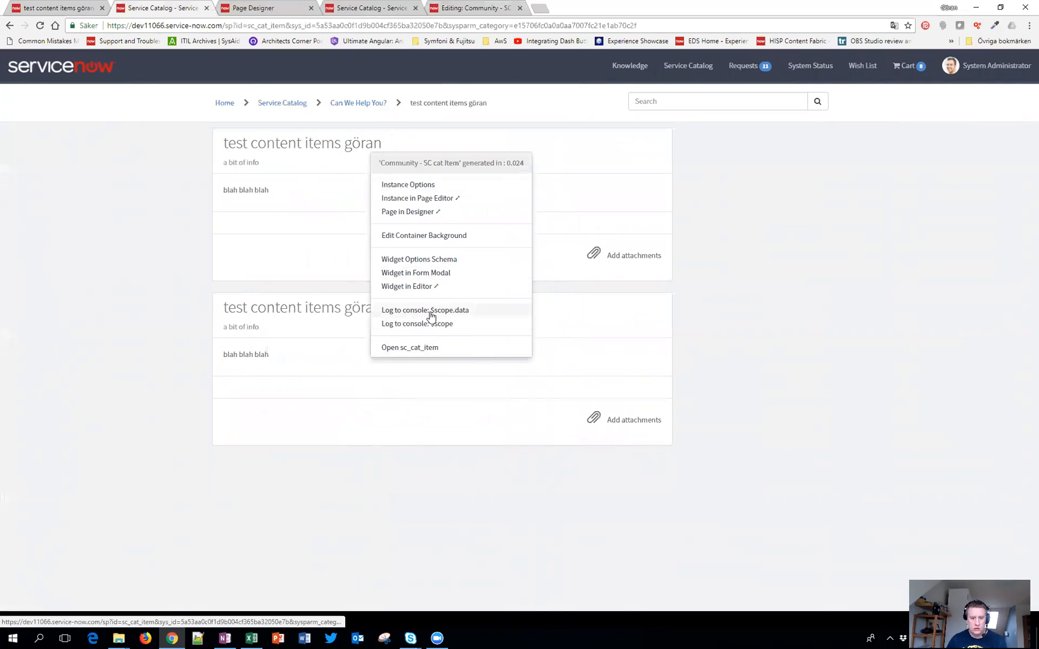
Log the widget's $scope.data and find sys_class_name sc_cat_item_content in Chrome DevTools.
{"action": "left_click", "coordinate": [857, 158]}
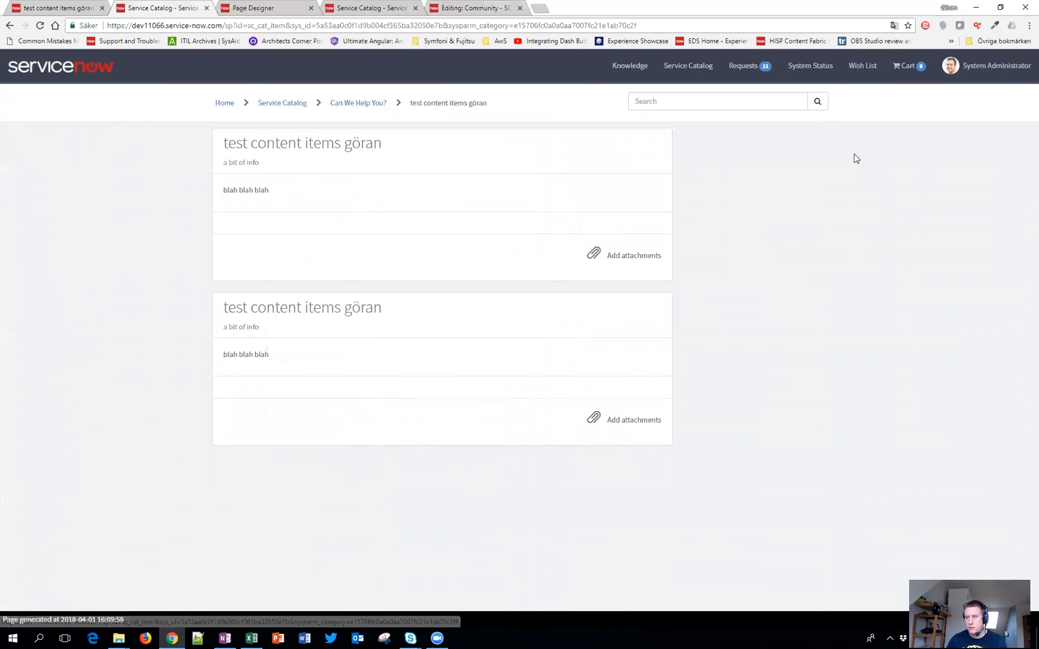
{"action": "left_click", "coordinate": [1029, 25]}
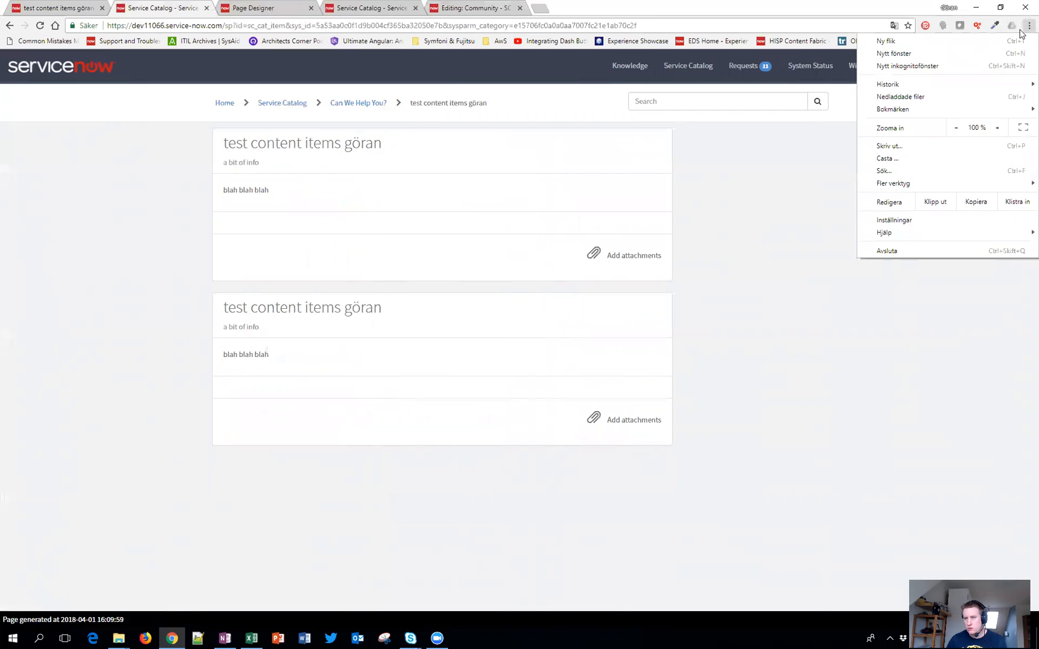
{"action": "mouse_move", "coordinate": [906, 183]}
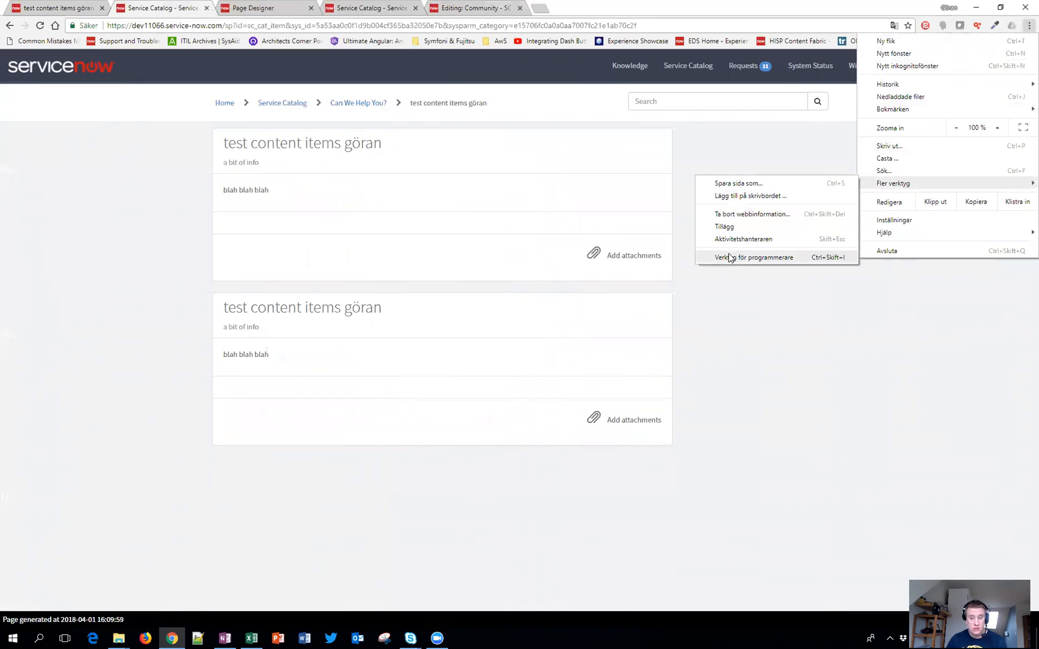
{"action": "left_click", "coordinate": [754, 257]}
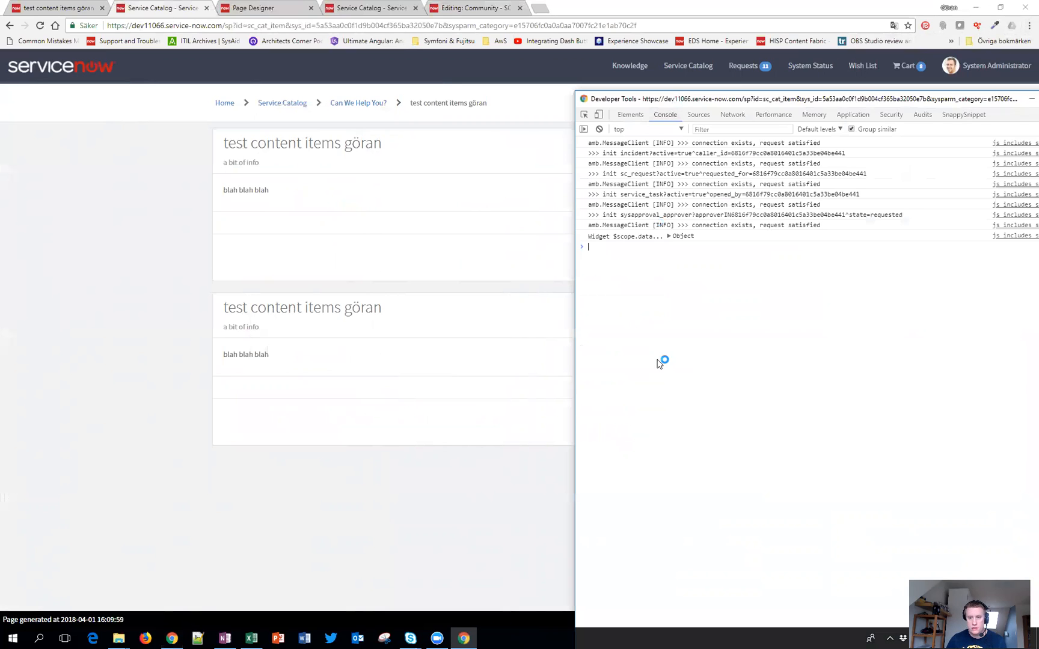
{"action": "mouse_move", "coordinate": [670, 241]}
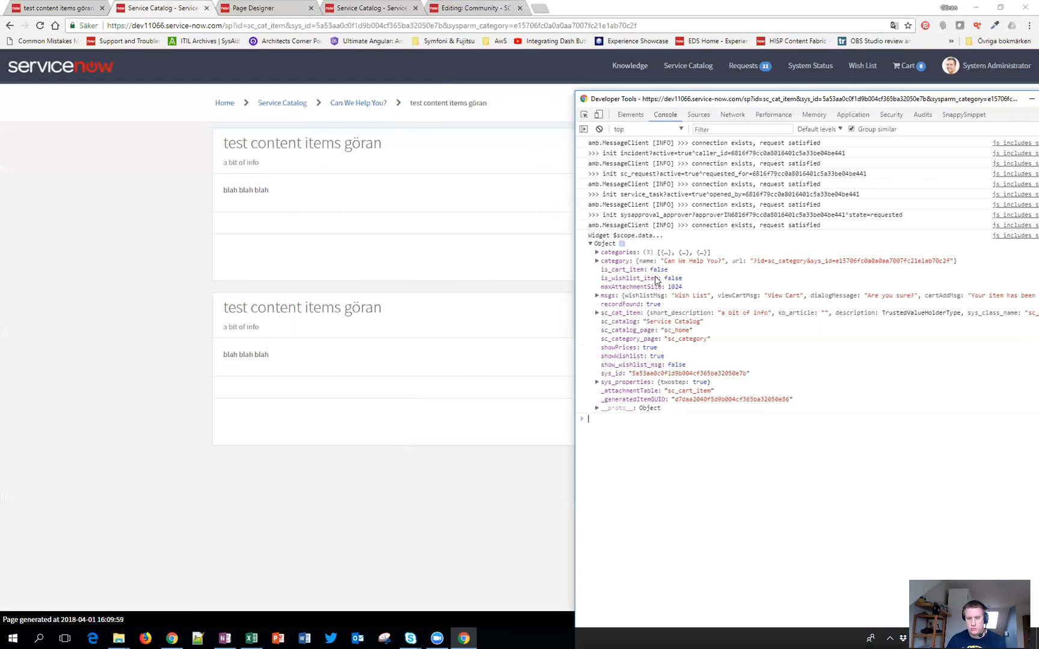
{"action": "mouse_move", "coordinate": [597, 295]}
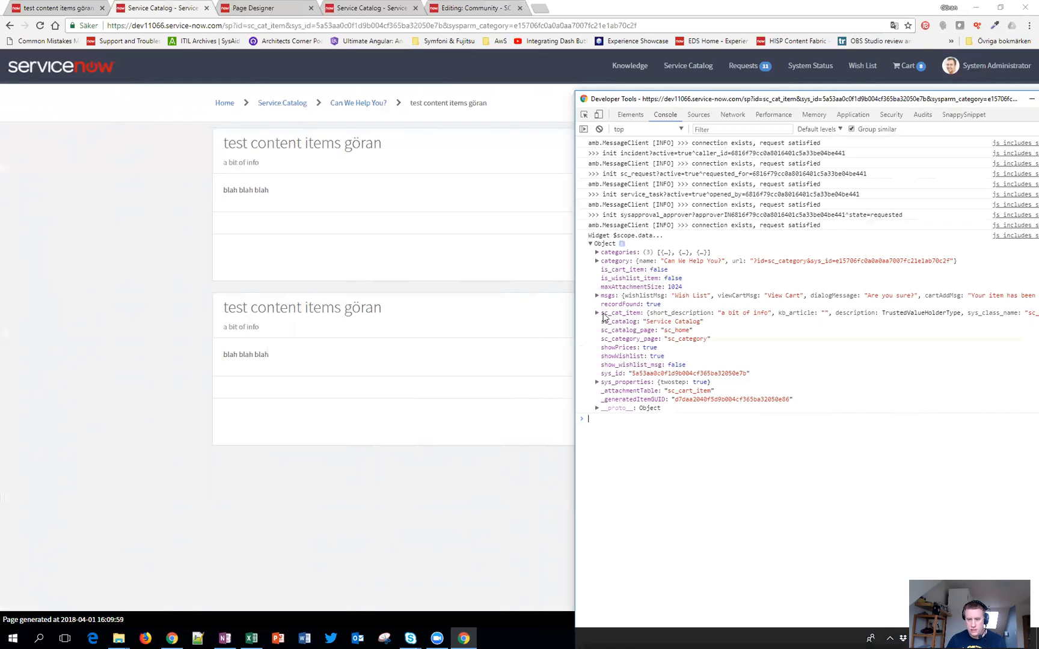
{"action": "left_click", "coordinate": [596, 312]}
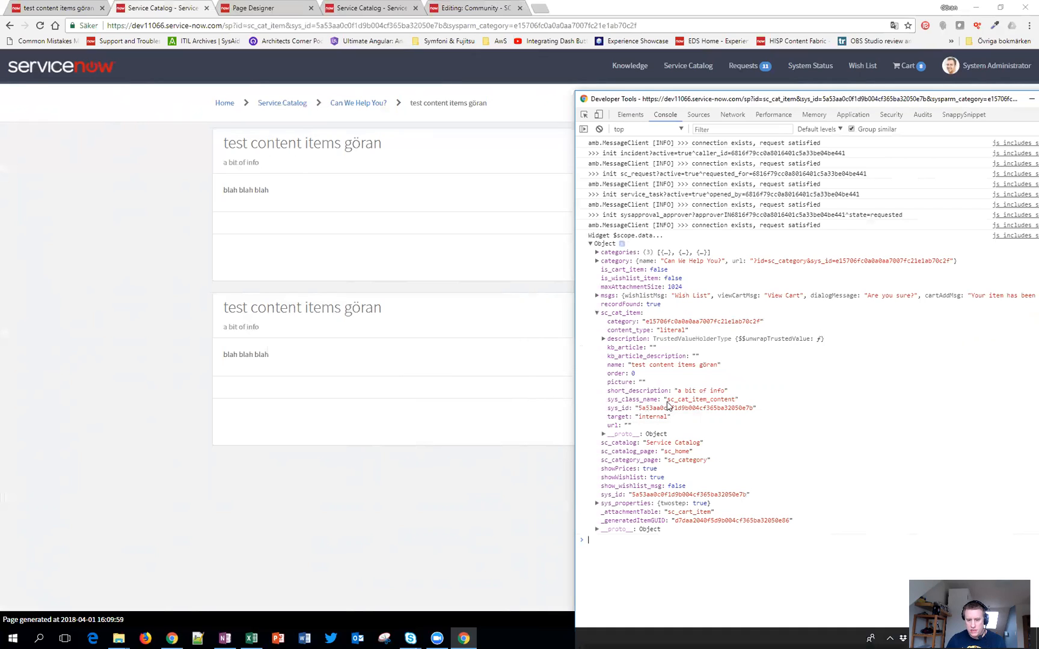
{"action": "double_click", "coordinate": [701, 400]}
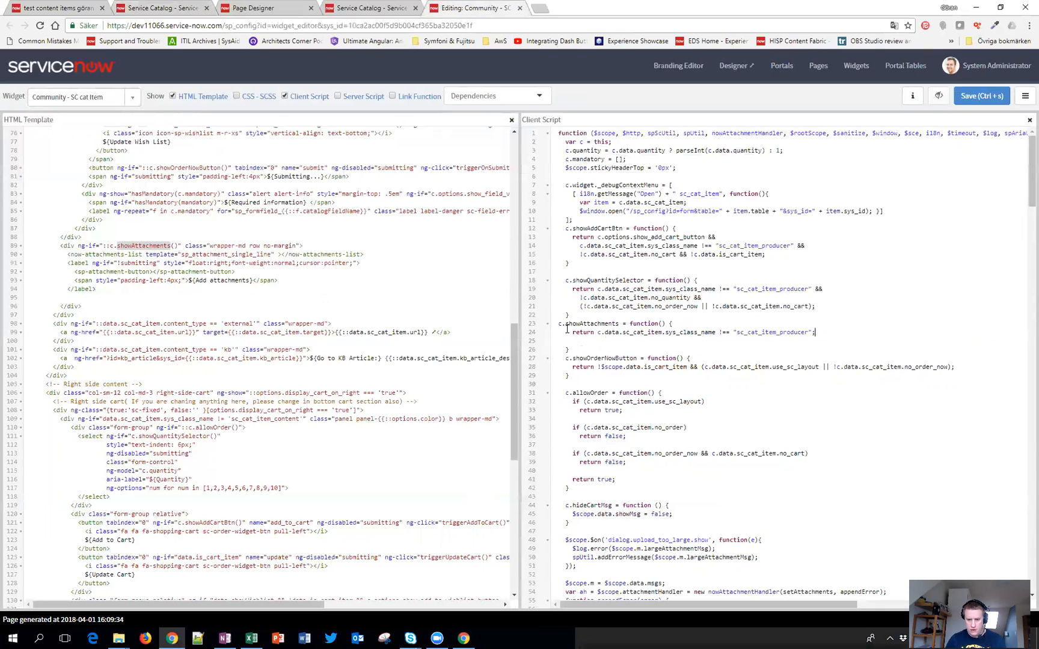
Replace 'sc_cat_item_producer' with 'sc_cat_item_content' in the client script and save the widget.
{"action": "double_click", "coordinate": [769, 331]}
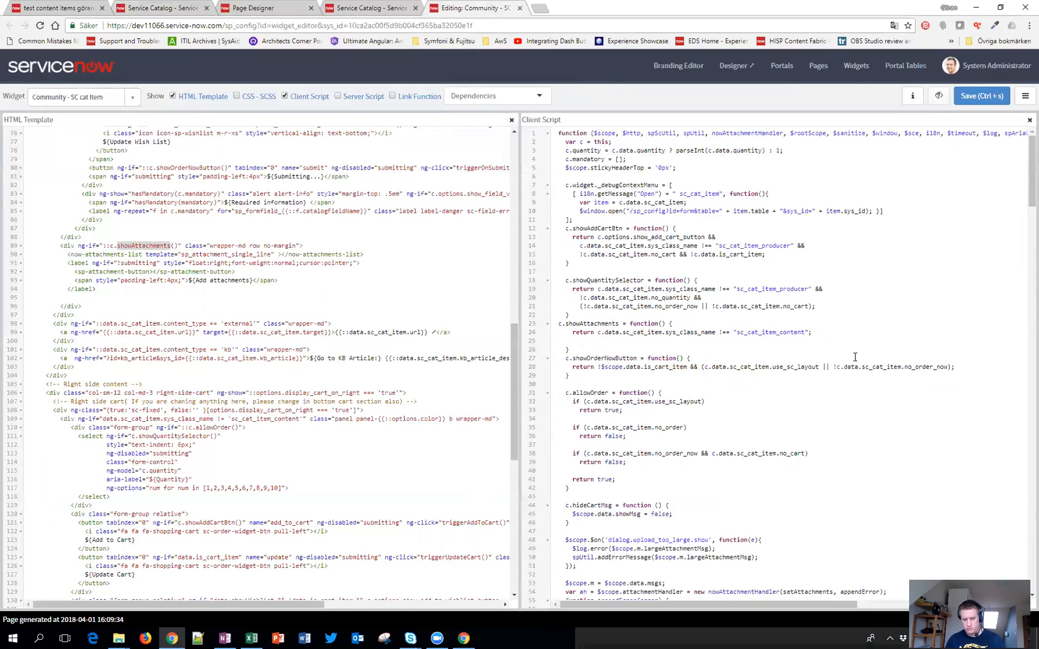
{"action": "mouse_move", "coordinate": [981, 96]}
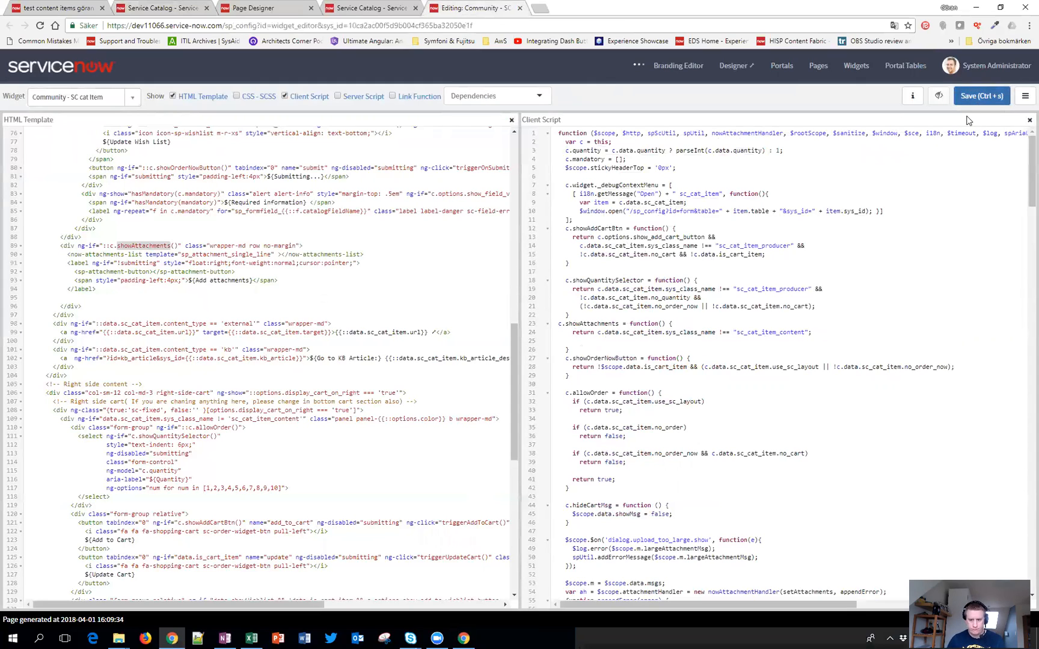
{"action": "left_click", "coordinate": [981, 96]}
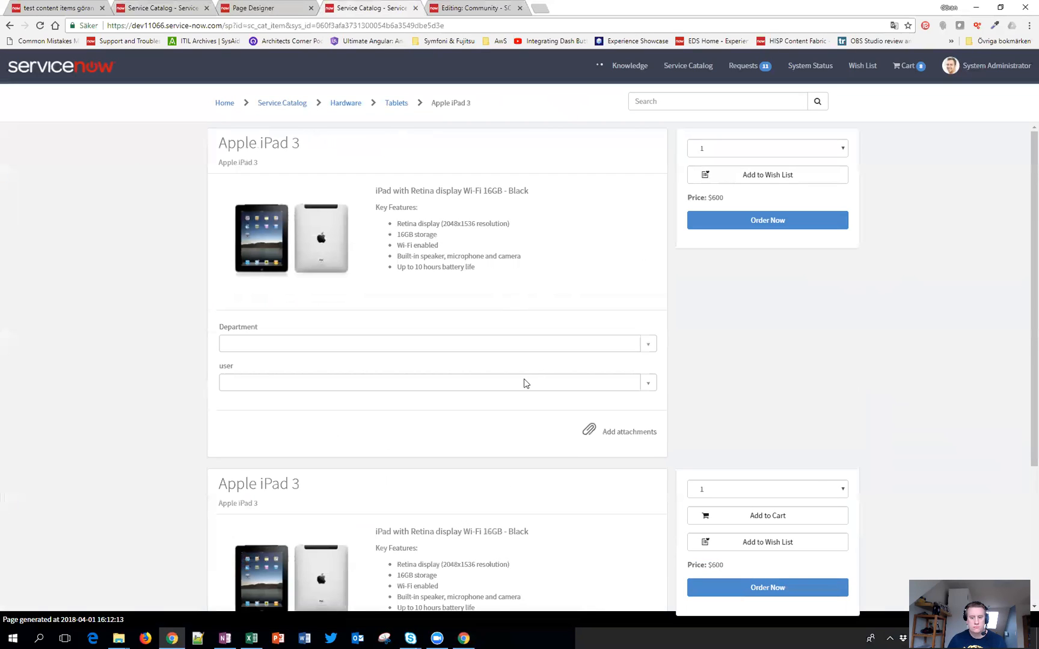
{"action": "mouse_move", "coordinate": [455, 143]}
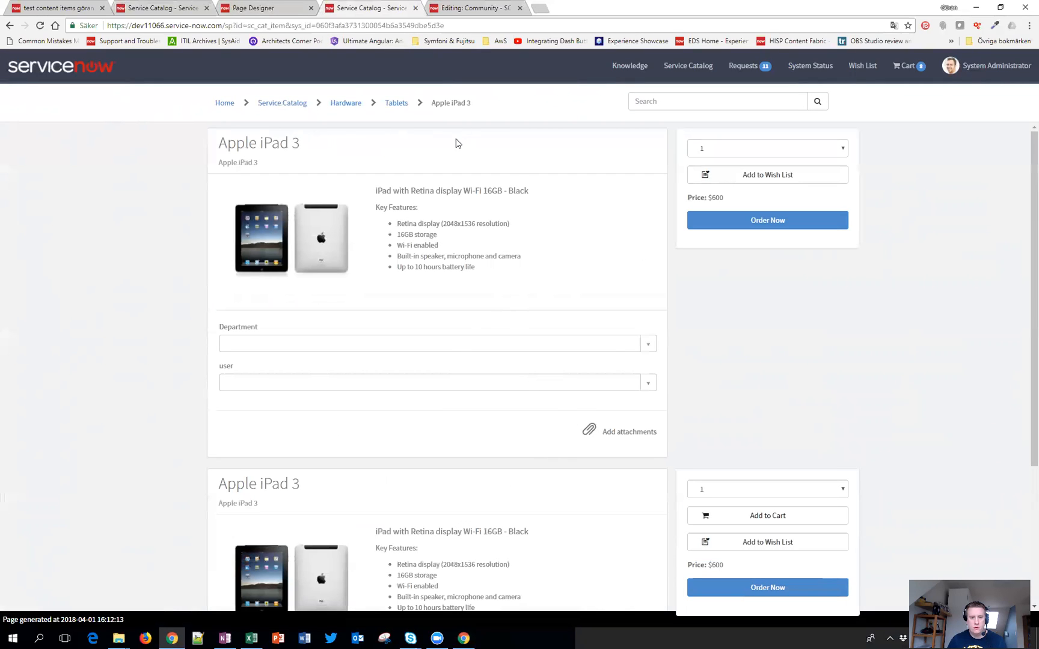
Inspect the widget on the reloaded test content item page to confirm attachments are hidden.
{"action": "right_click", "coordinate": [455, 144]}
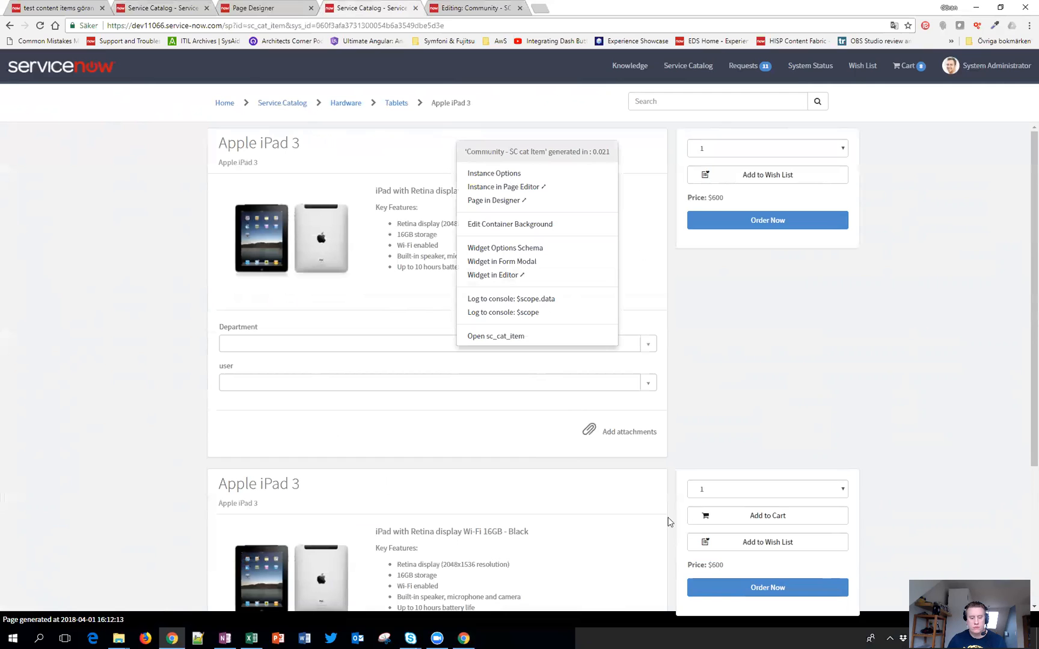
{"action": "scroll", "scroll_direction": "down", "scroll_amount": 3}
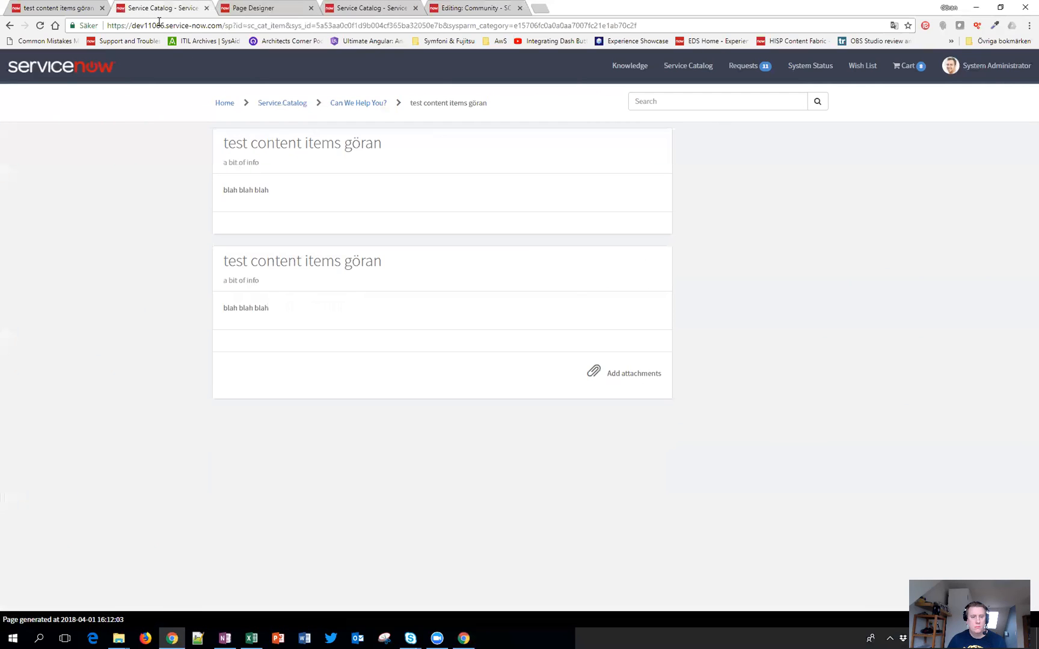
{"action": "mouse_move", "coordinate": [635, 225]}
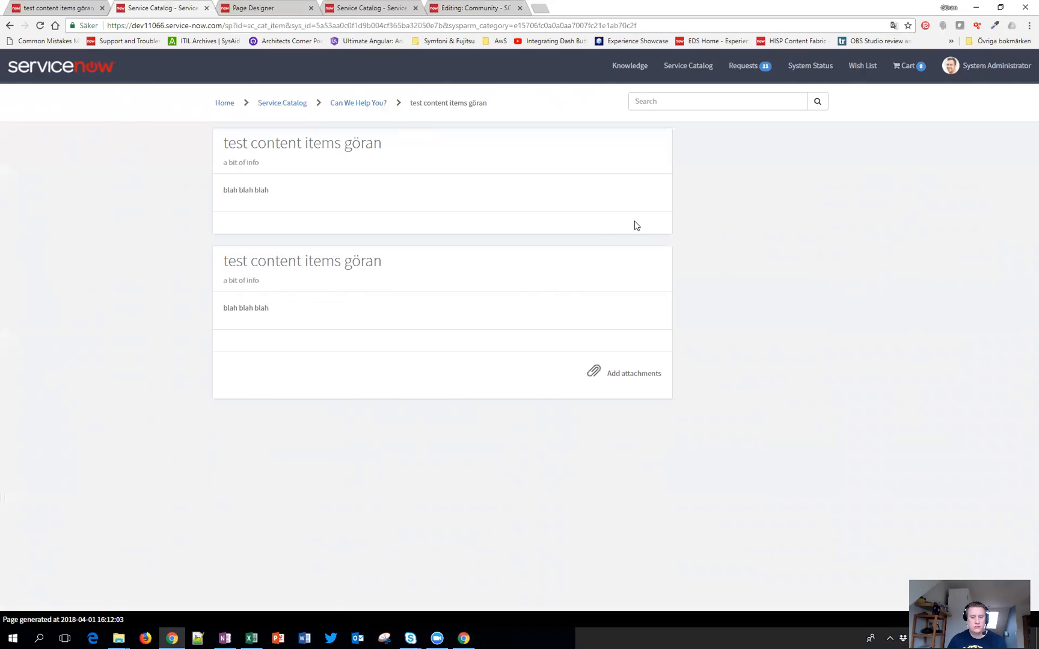
{"action": "mouse_move", "coordinate": [254, 7]}
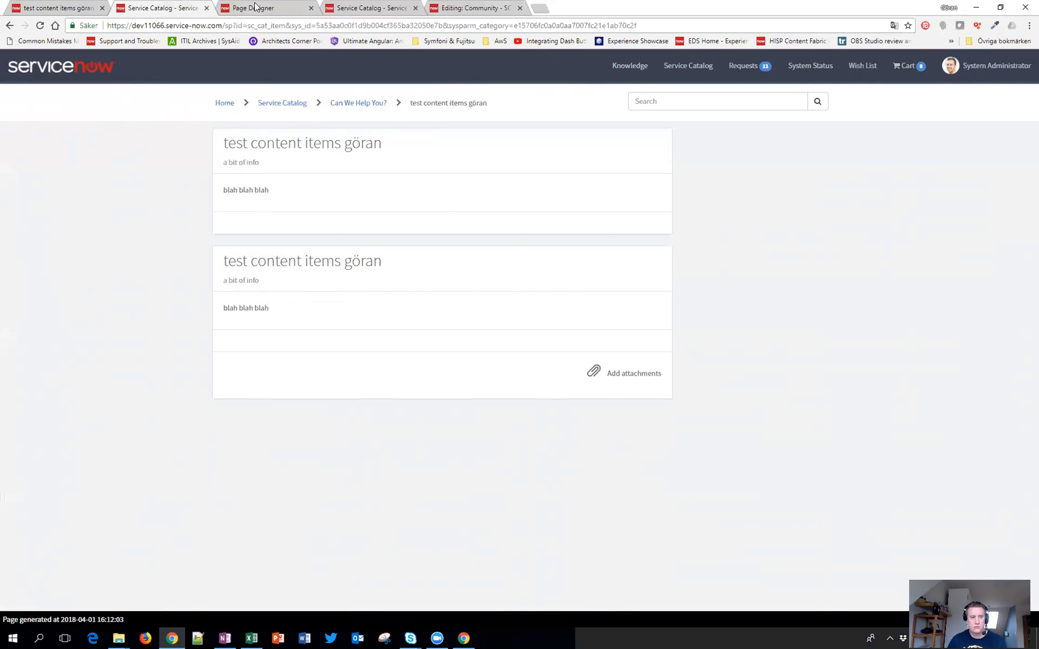
Delete the original SC Catalog Item widget from the catalog item page in Page Designer.
{"action": "left_click", "coordinate": [259, 7]}
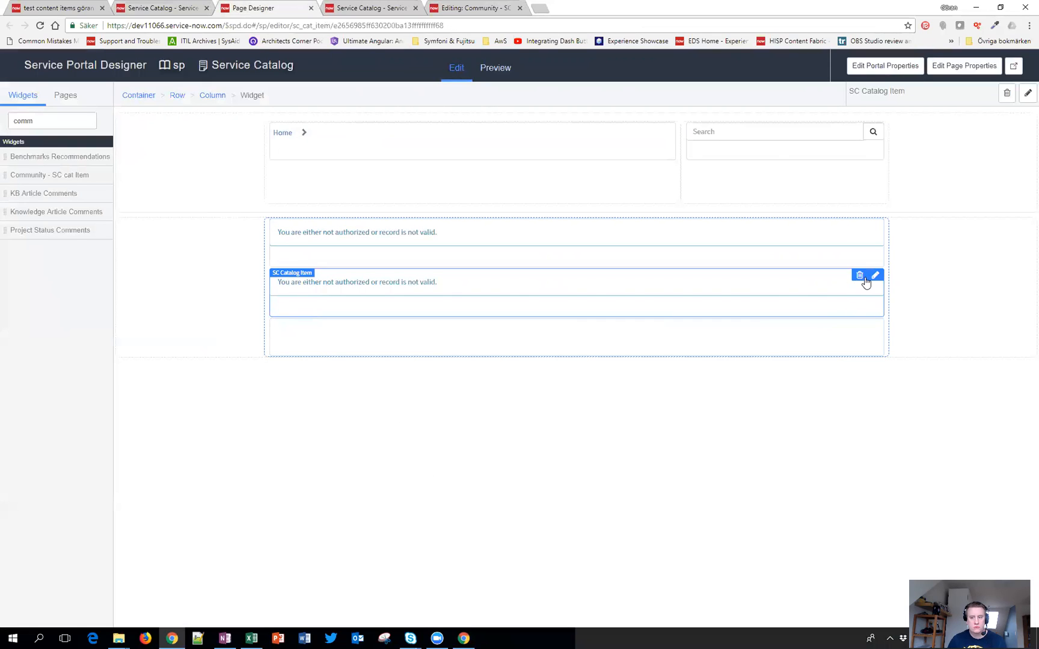
{"action": "left_click", "coordinate": [859, 275]}
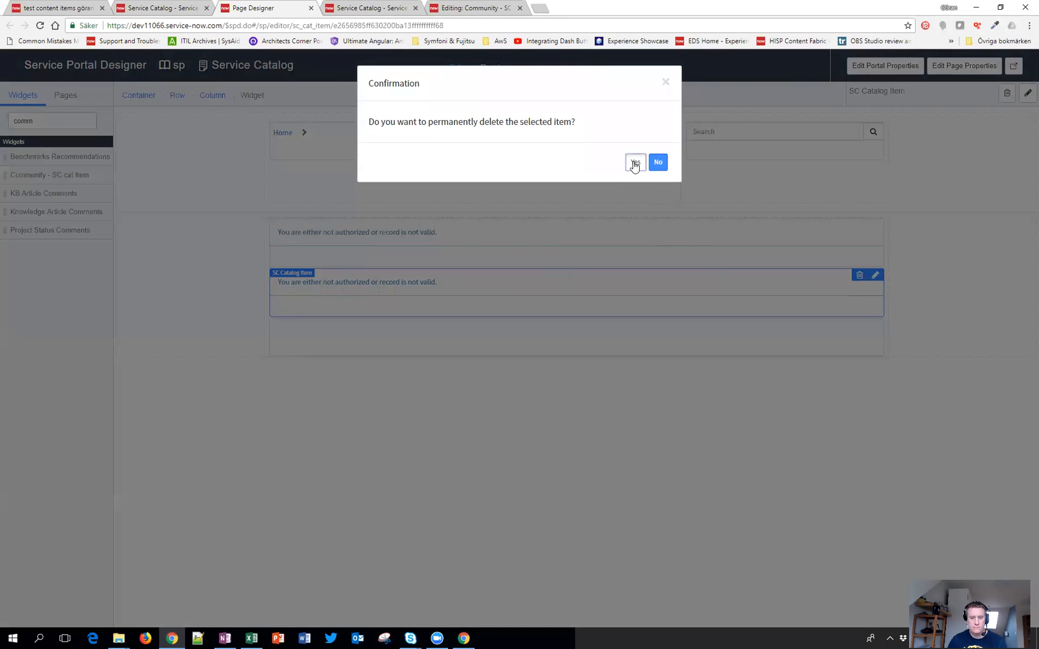
{"action": "left_click", "coordinate": [634, 162]}
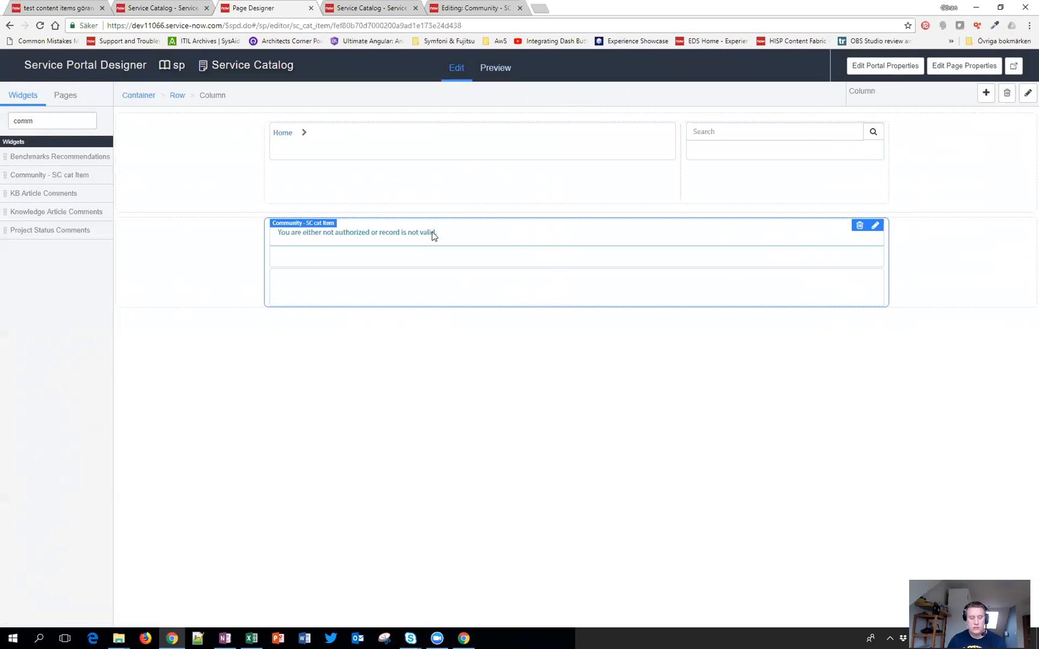
{"action": "mouse_move", "coordinate": [456, 247]}
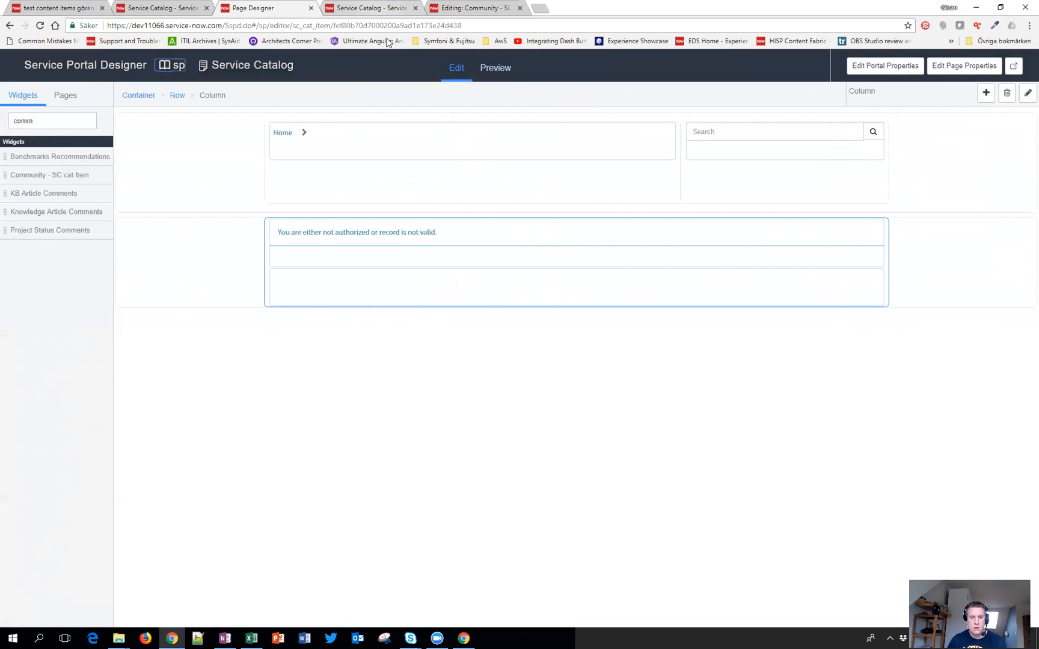
{"action": "mouse_move", "coordinate": [373, 8]}
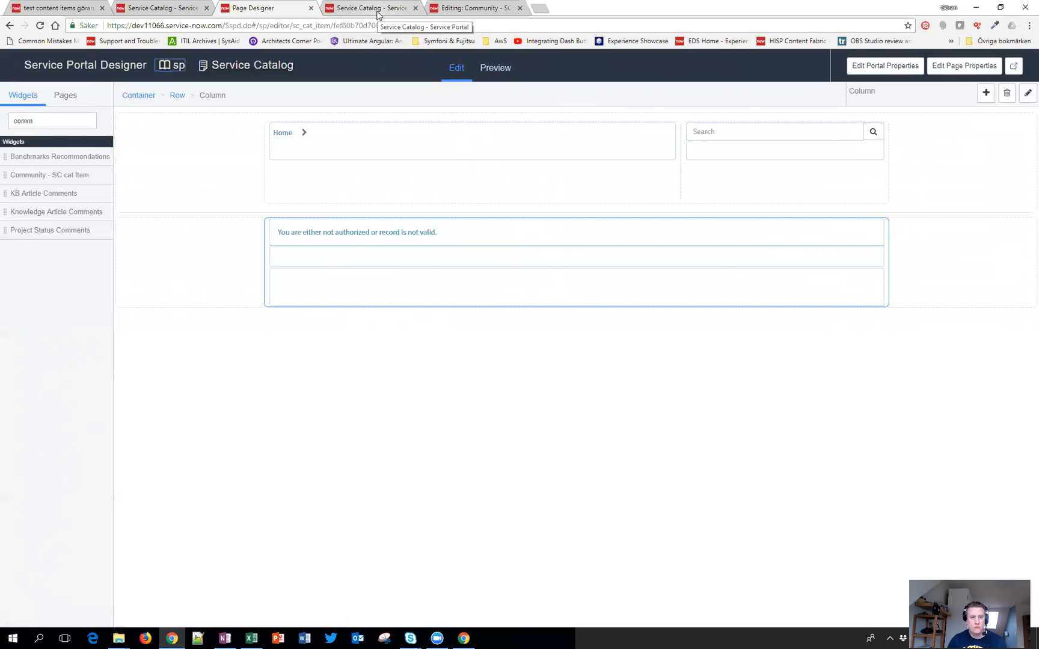
{"action": "mouse_move", "coordinate": [382, 17]}
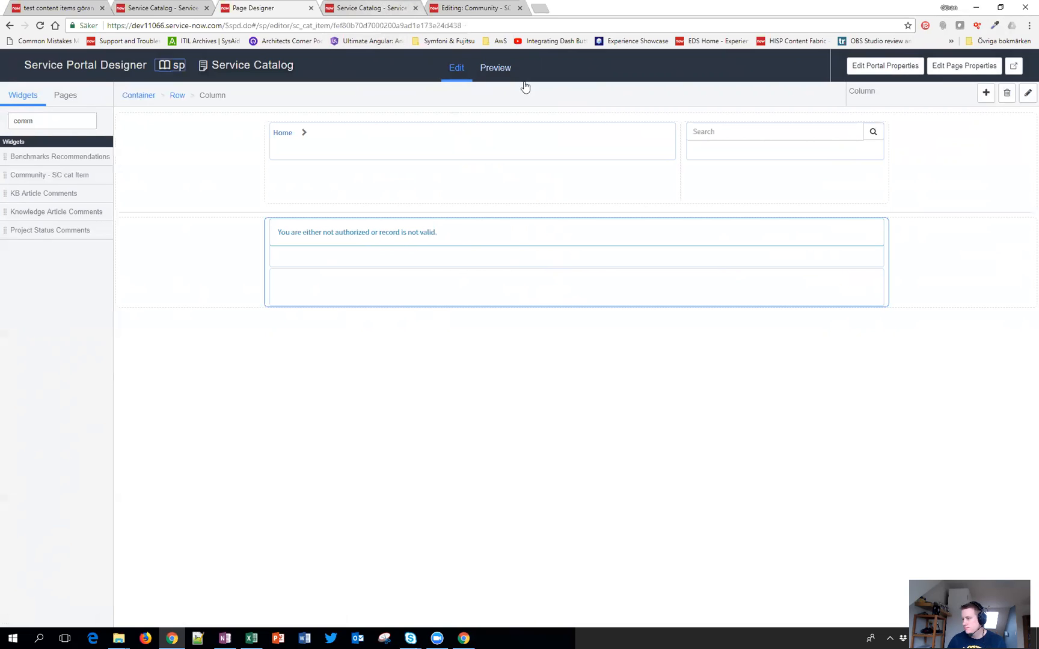
{"action": "mouse_move", "coordinate": [524, 86]}
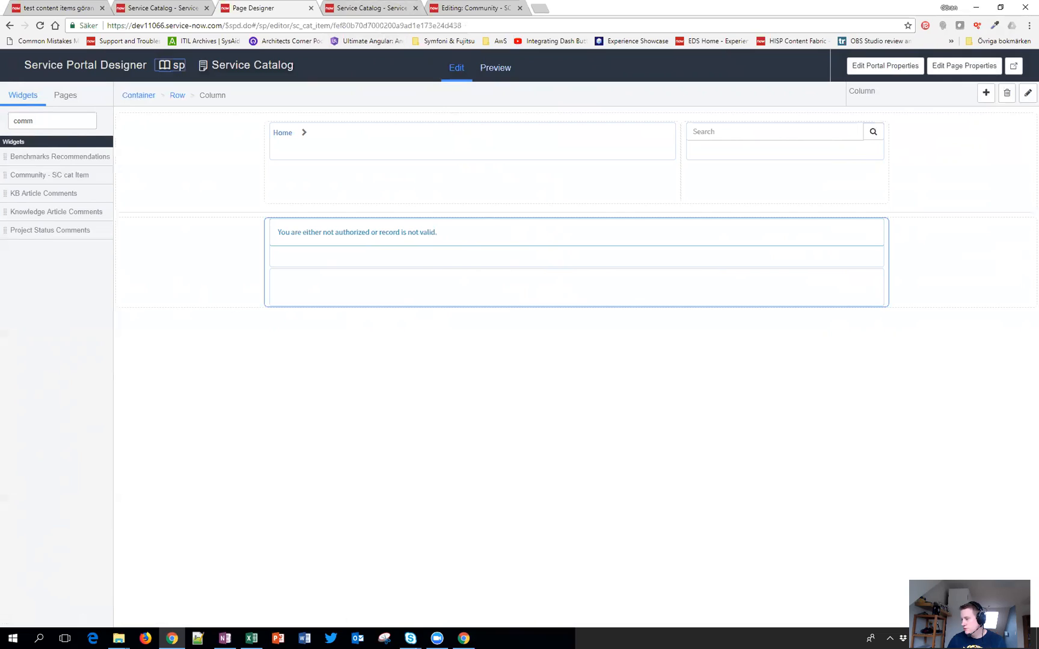